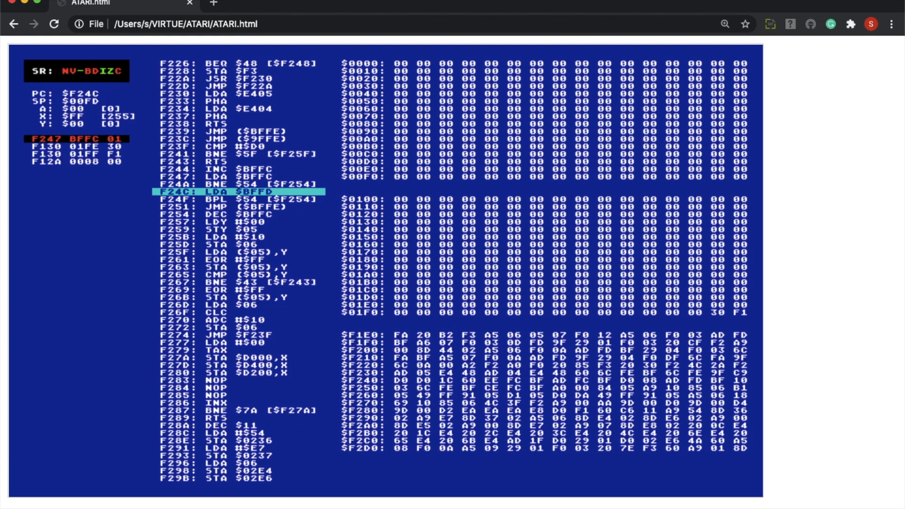
mouse_move(146, 213)
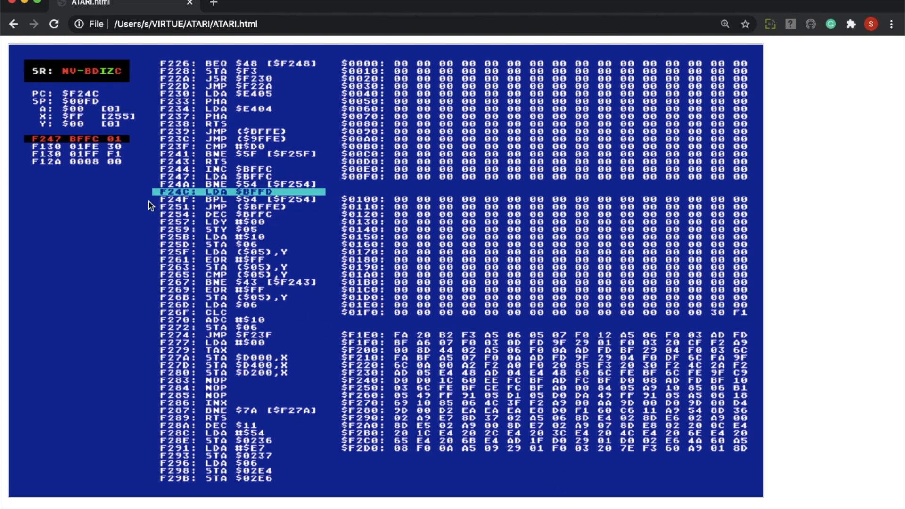
mouse_move(74, 139)
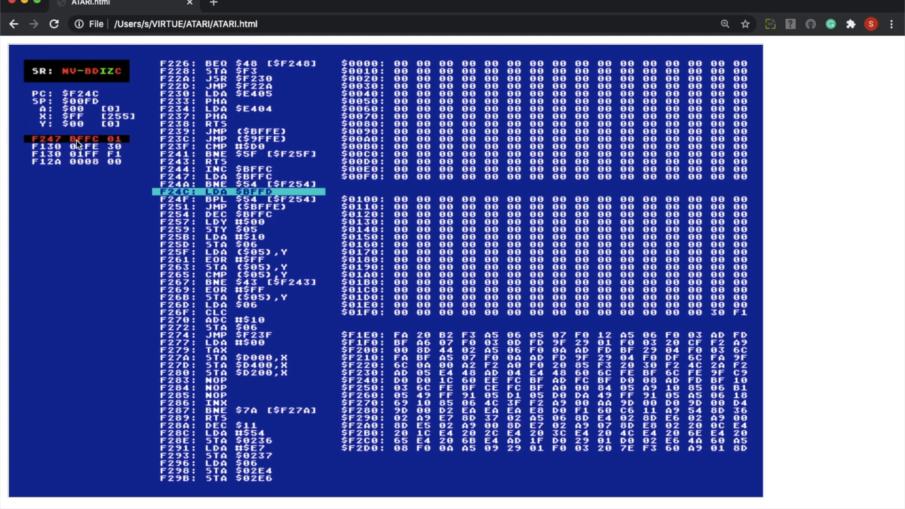
mouse_move(136, 148)
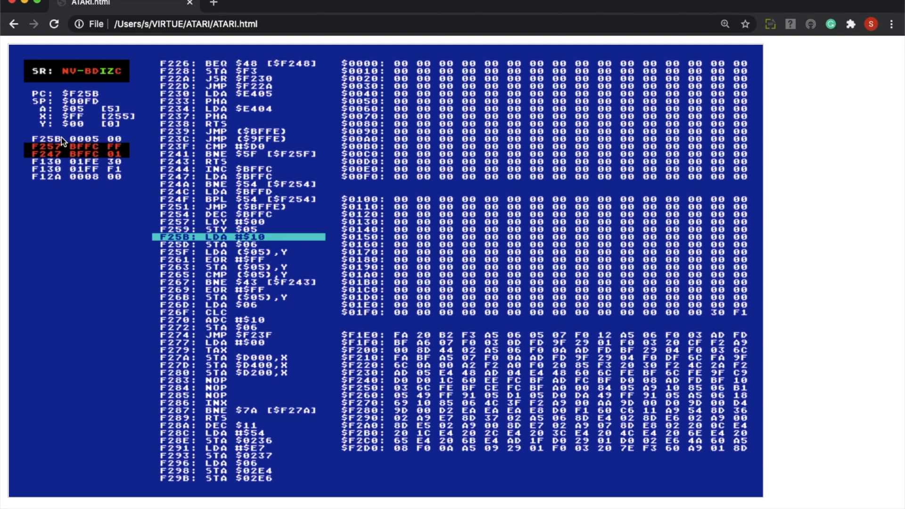
mouse_move(264, 275)
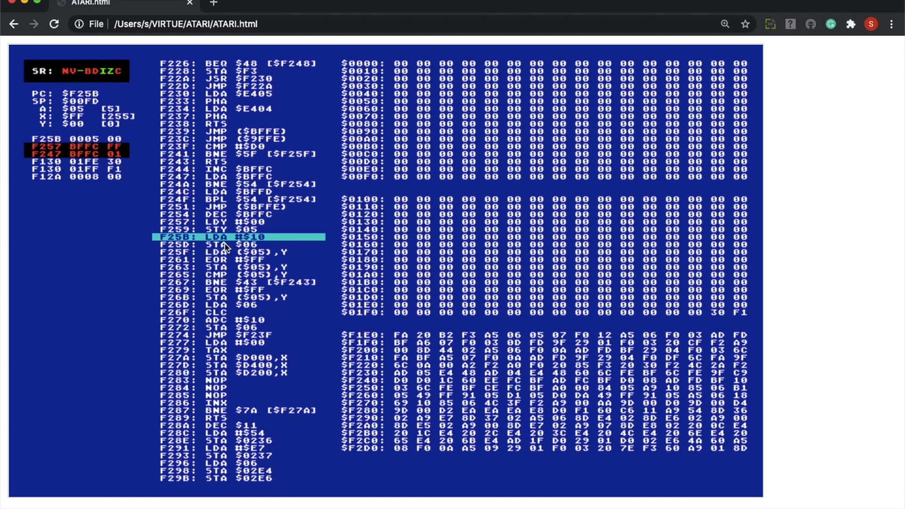
mouse_move(240, 248)
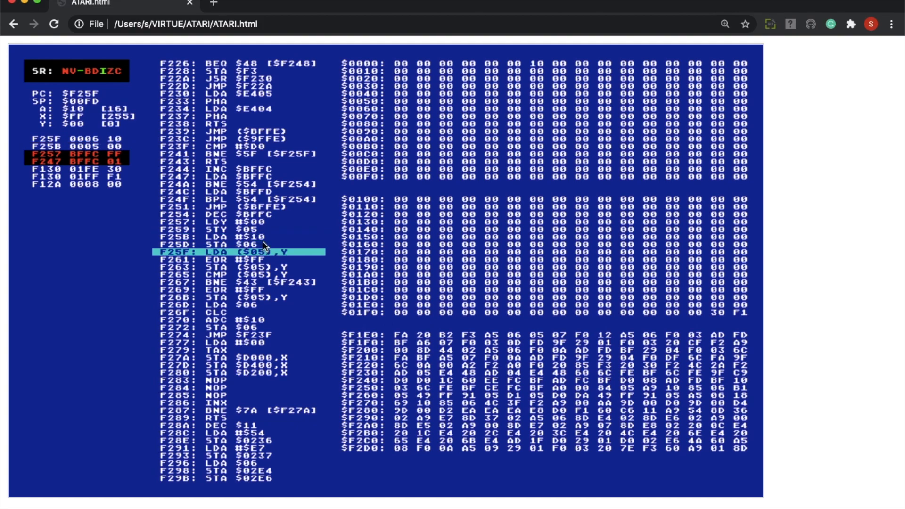
mouse_move(547, 63)
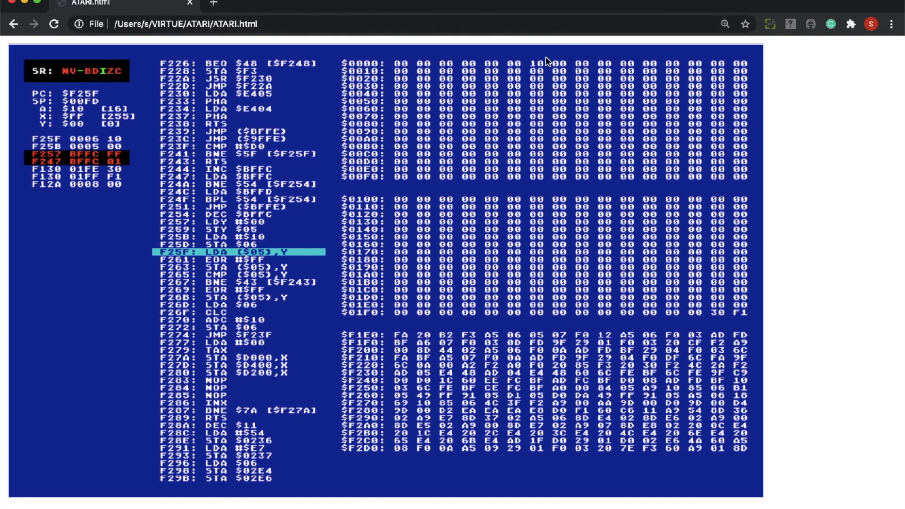
mouse_move(528, 60)
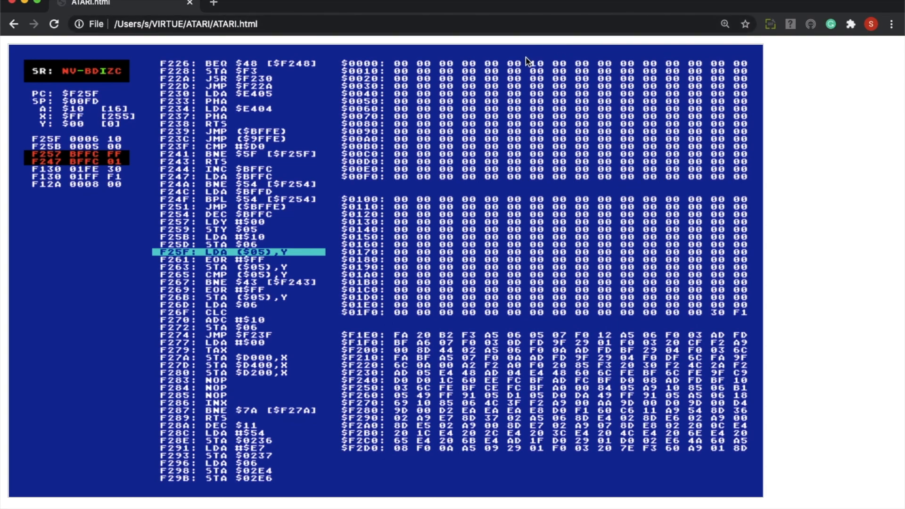
mouse_move(434, 170)
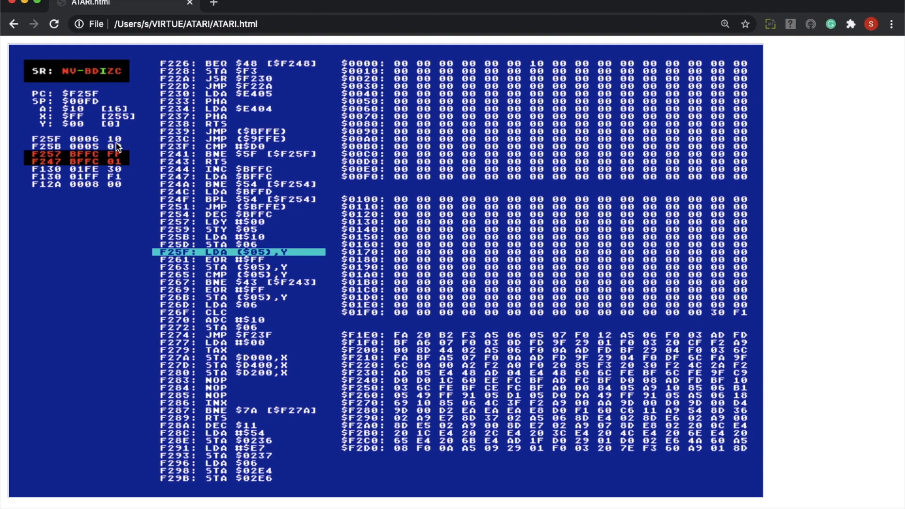
mouse_move(98, 150)
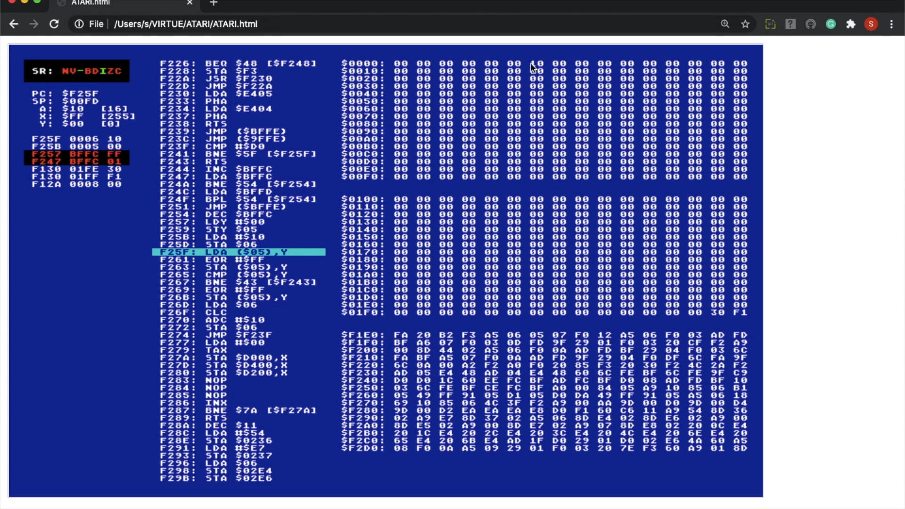
mouse_move(410, 146)
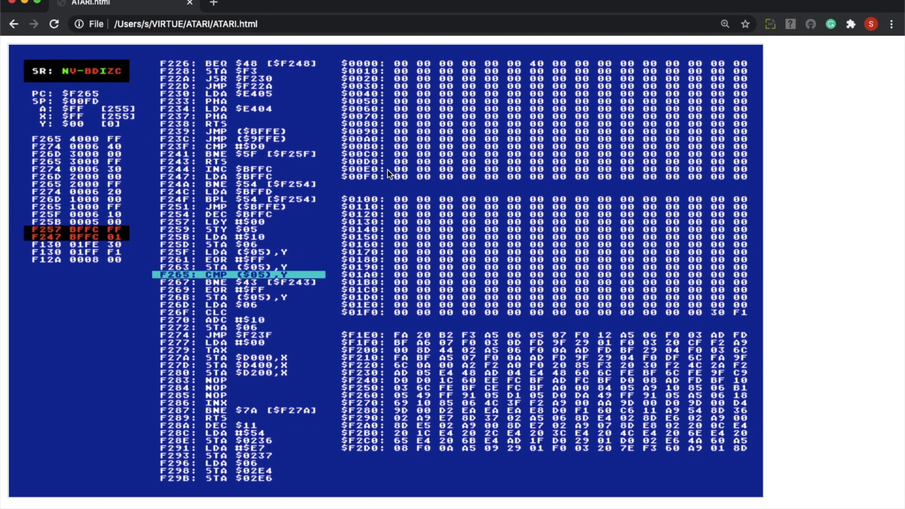
Step past the F265–F274 memory loop to STA $D200,X at $F280.
key("F8")
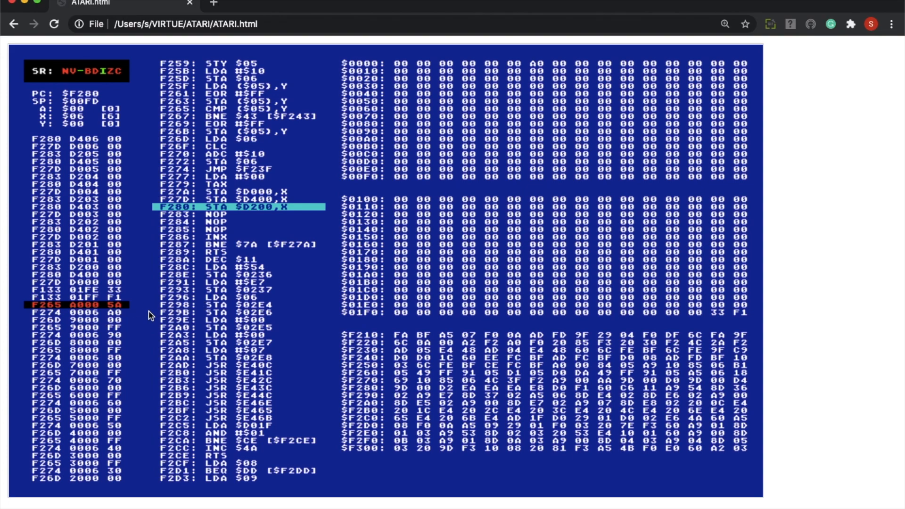
mouse_move(141, 316)
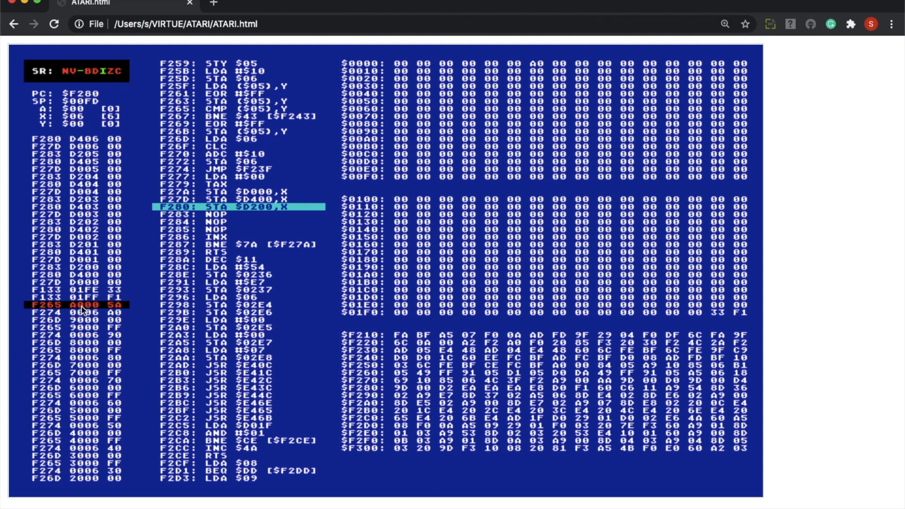
mouse_move(80, 318)
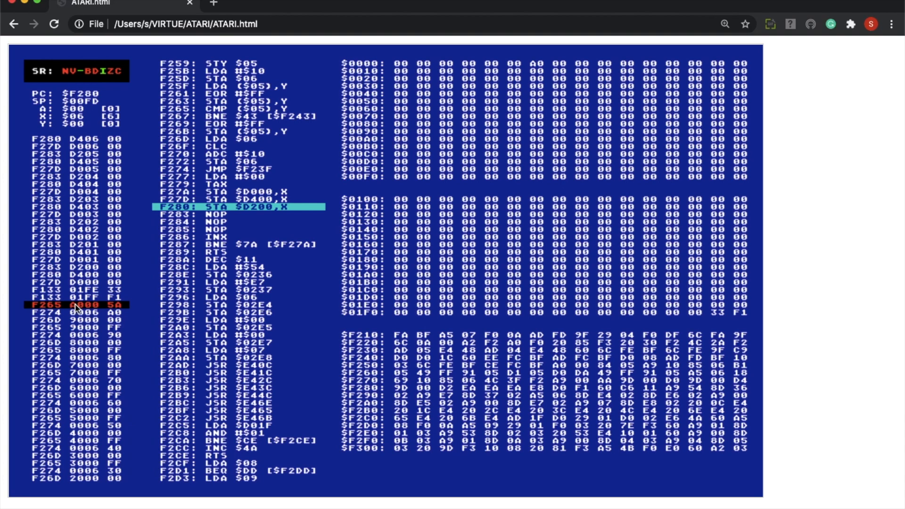
mouse_move(543, 71)
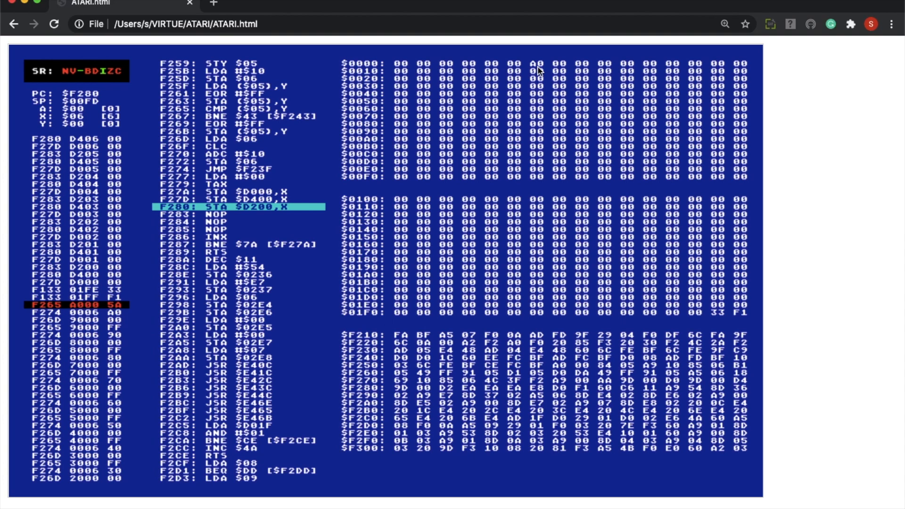
mouse_move(698, 317)
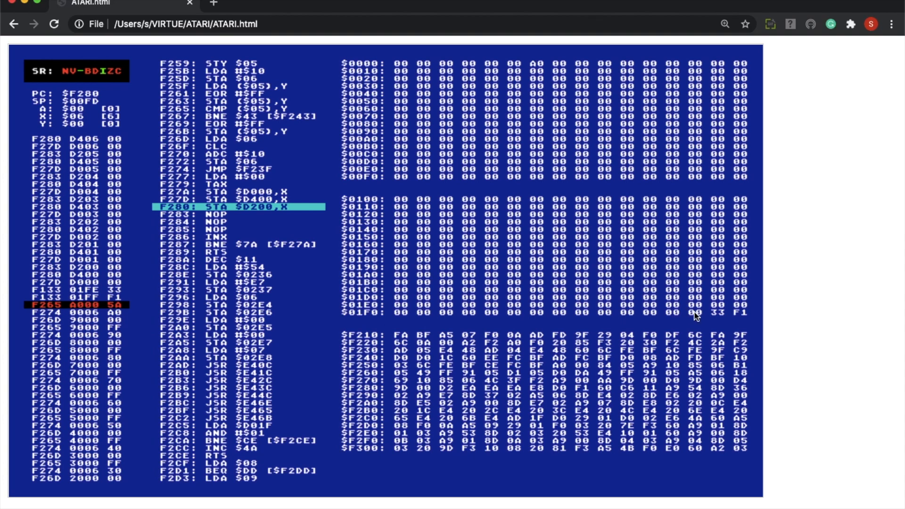
mouse_move(541, 59)
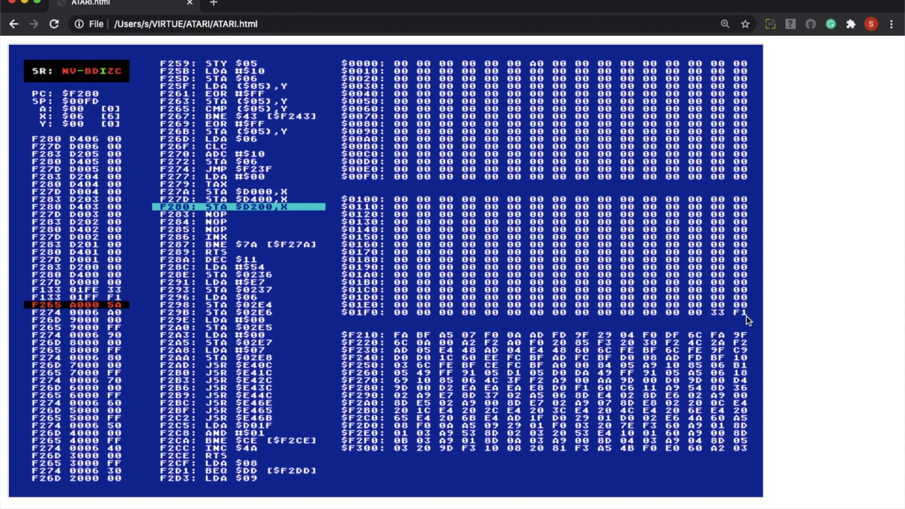
mouse_move(753, 302)
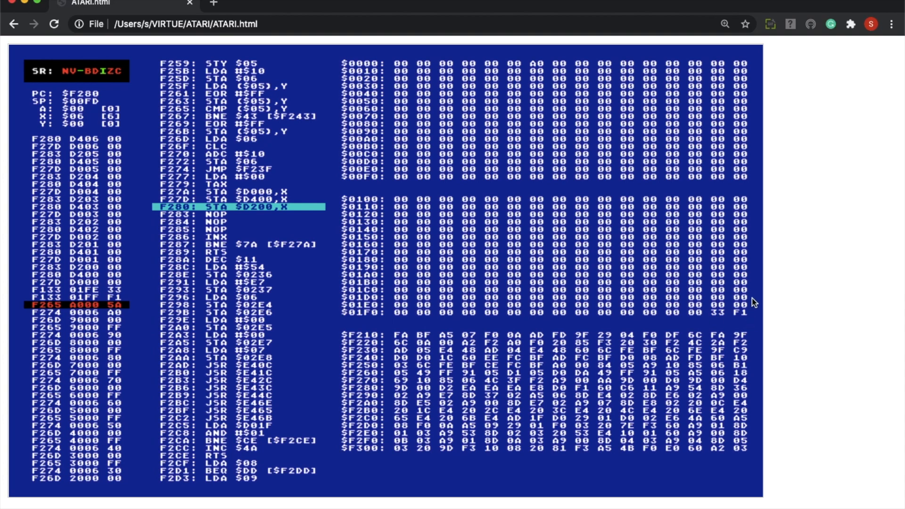
mouse_move(742, 322)
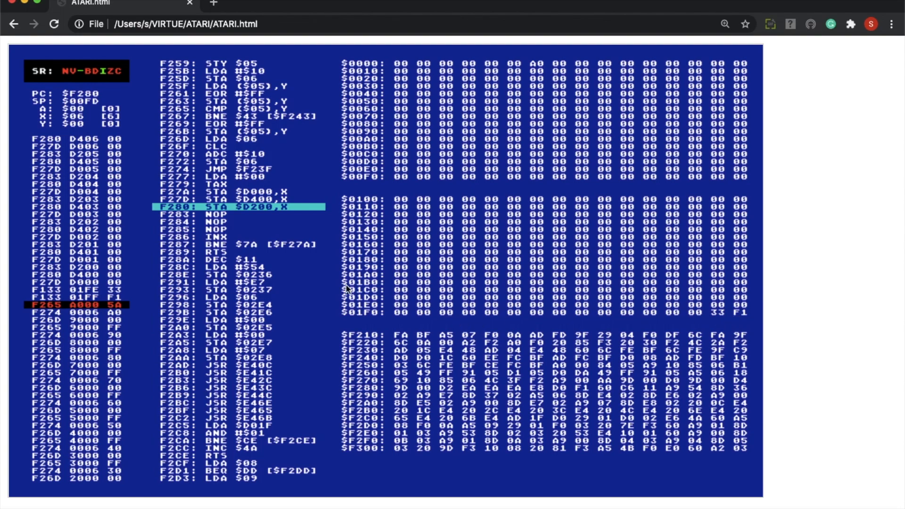
mouse_move(250, 258)
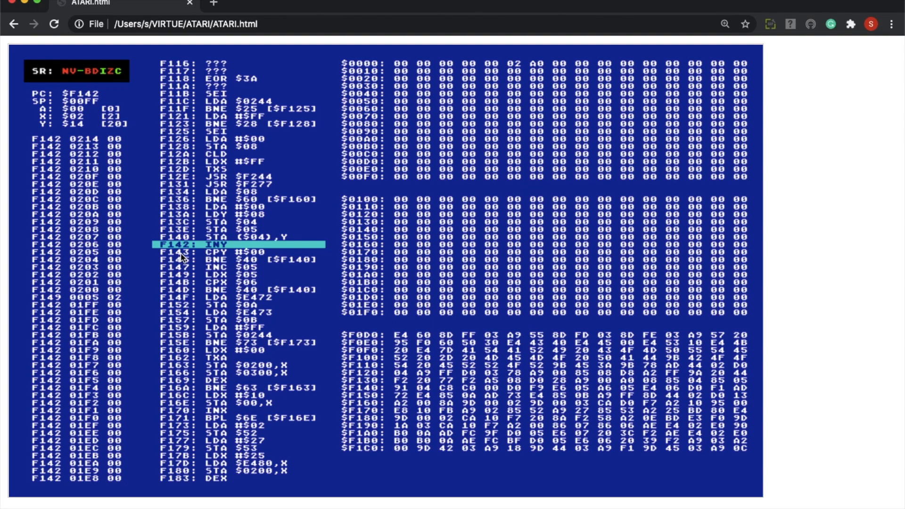
mouse_move(84, 324)
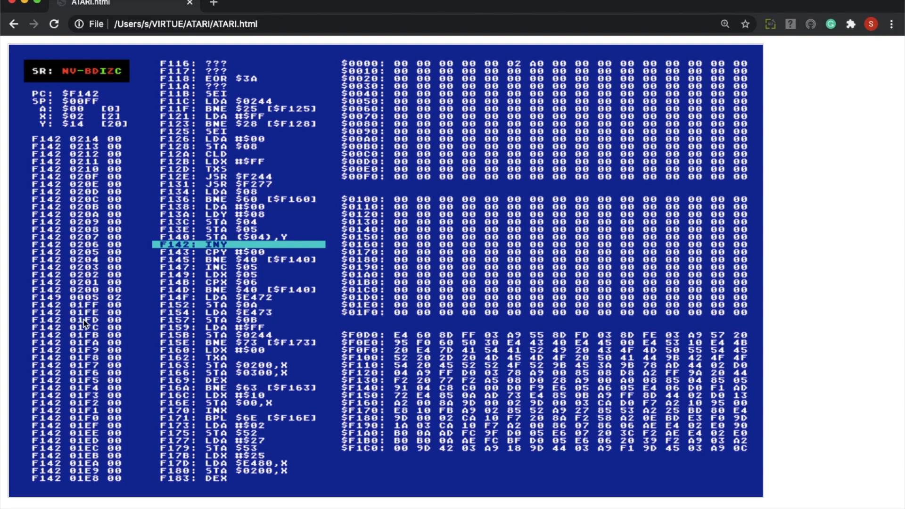
mouse_move(93, 315)
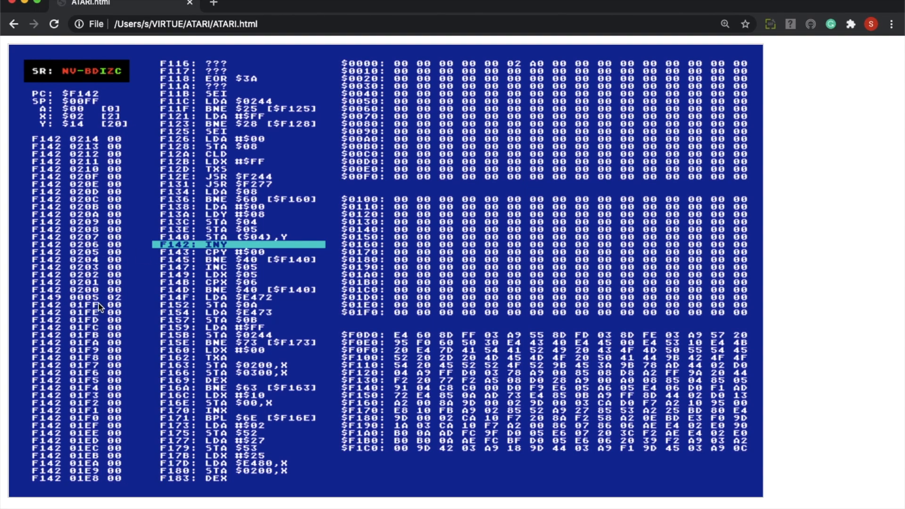
mouse_move(465, 120)
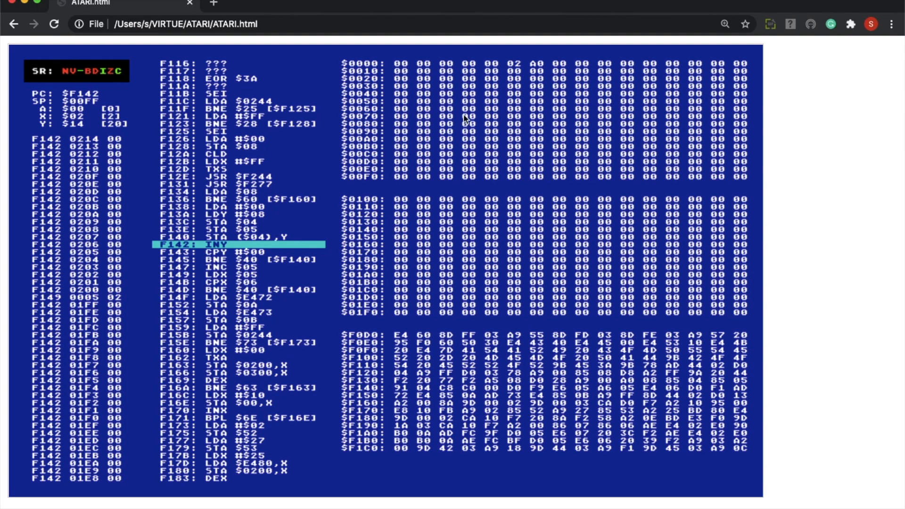
mouse_move(521, 83)
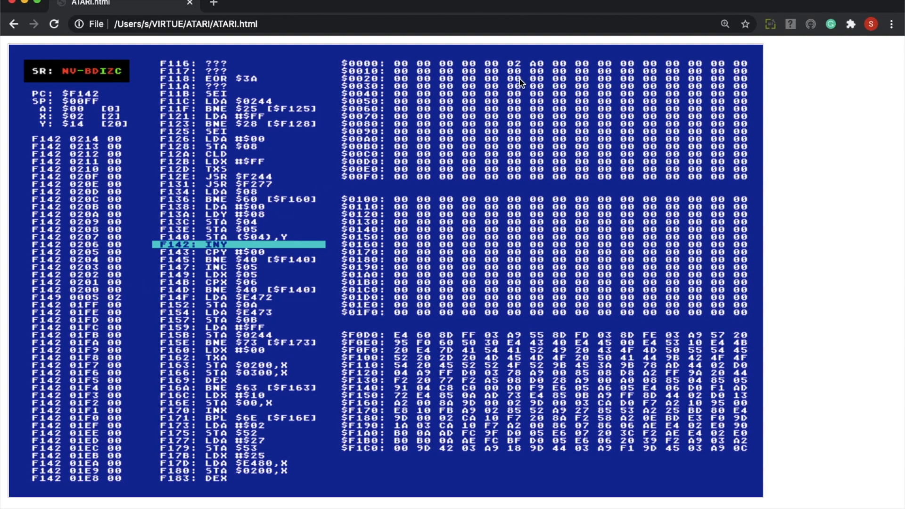
mouse_move(512, 59)
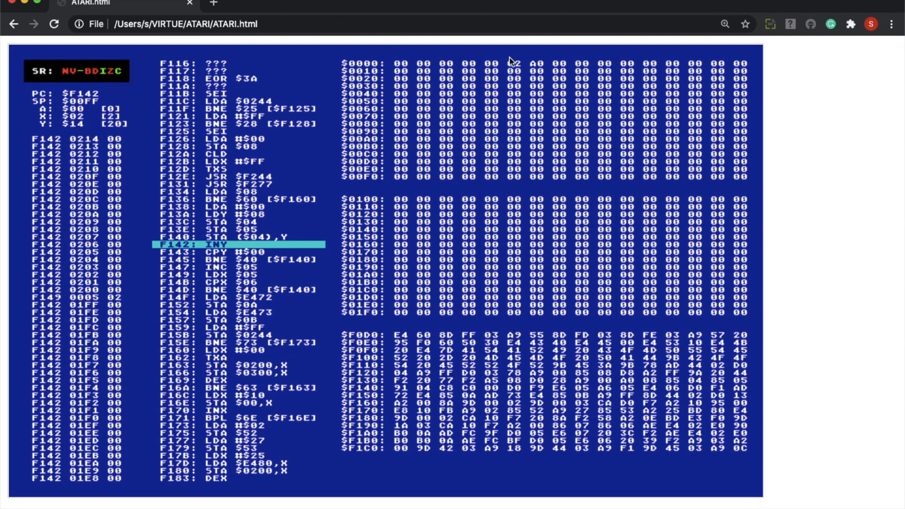
mouse_move(521, 66)
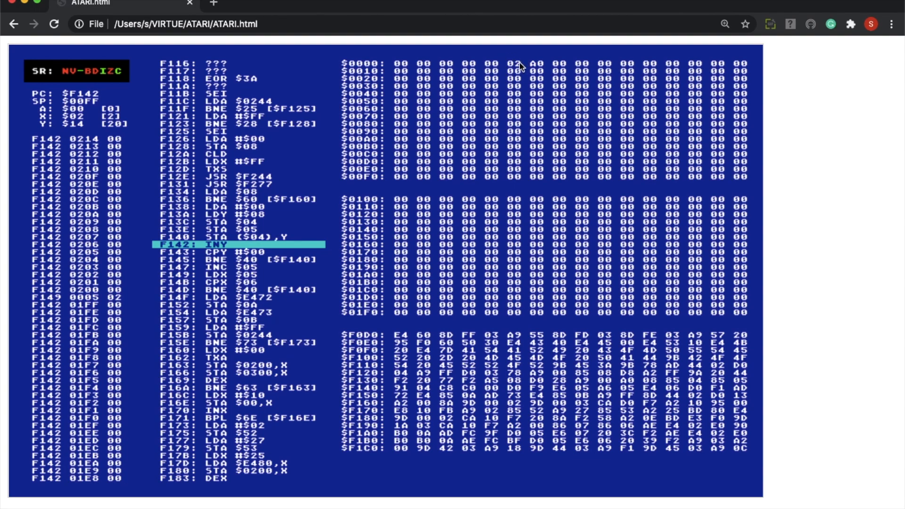
mouse_move(486, 67)
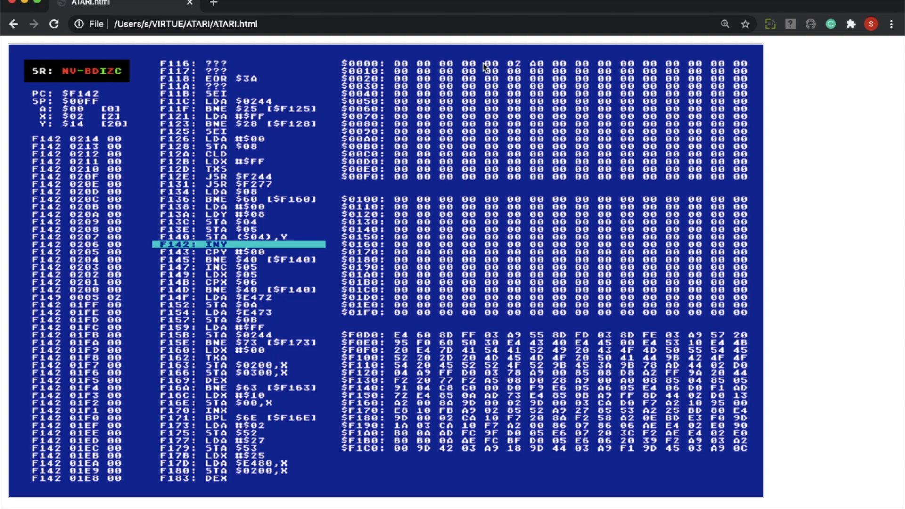
mouse_move(540, 94)
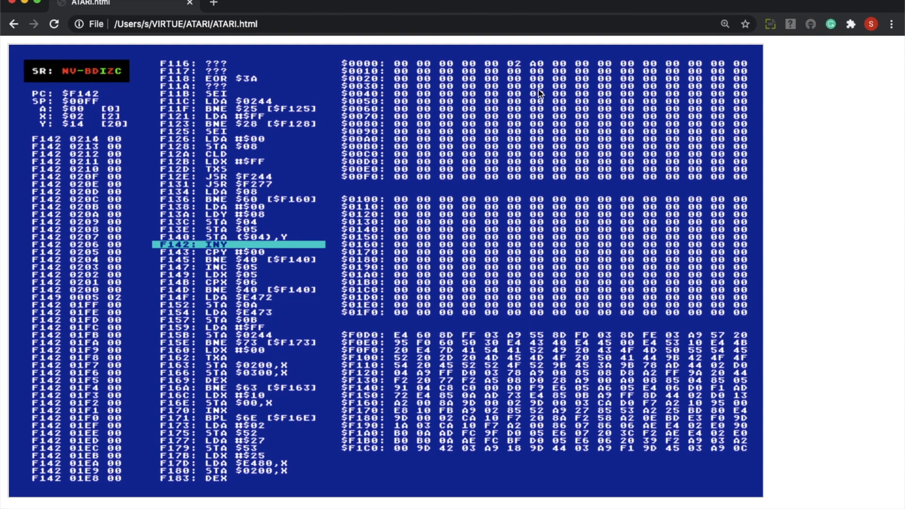
mouse_move(532, 66)
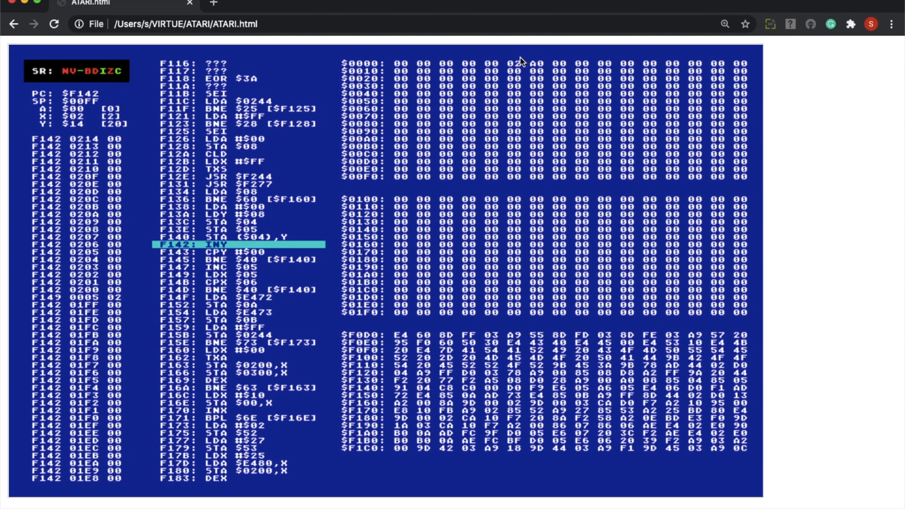
mouse_move(529, 72)
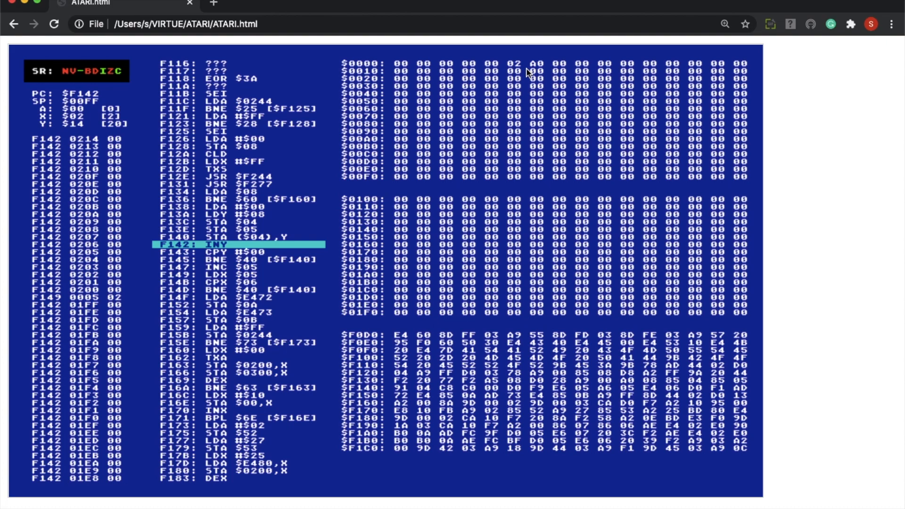
mouse_move(212, 261)
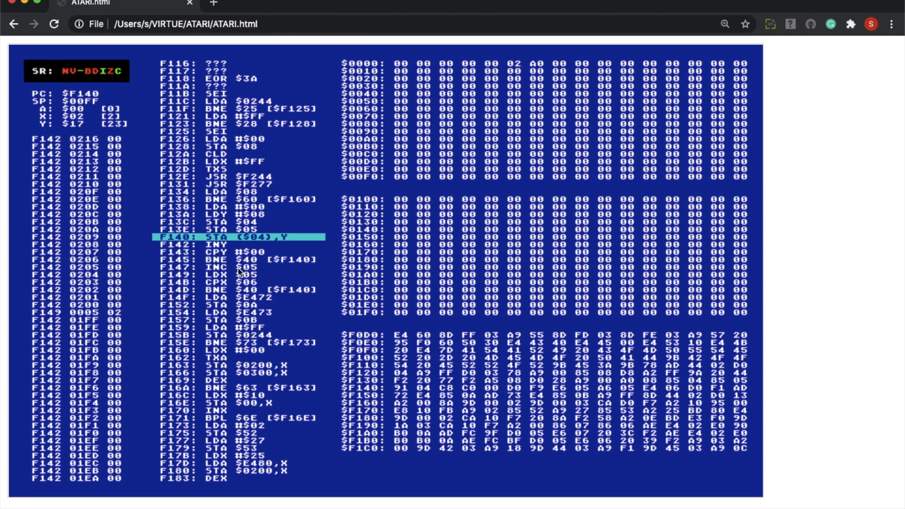
mouse_move(294, 235)
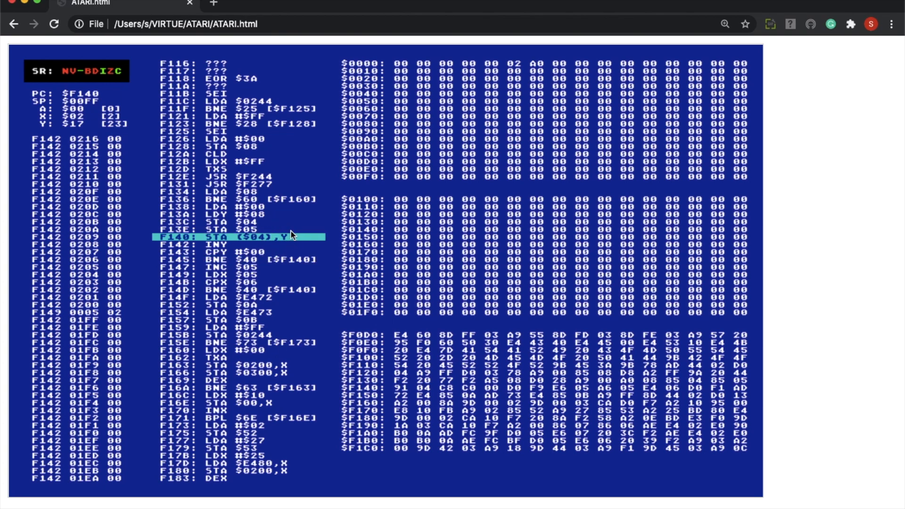
mouse_move(299, 252)
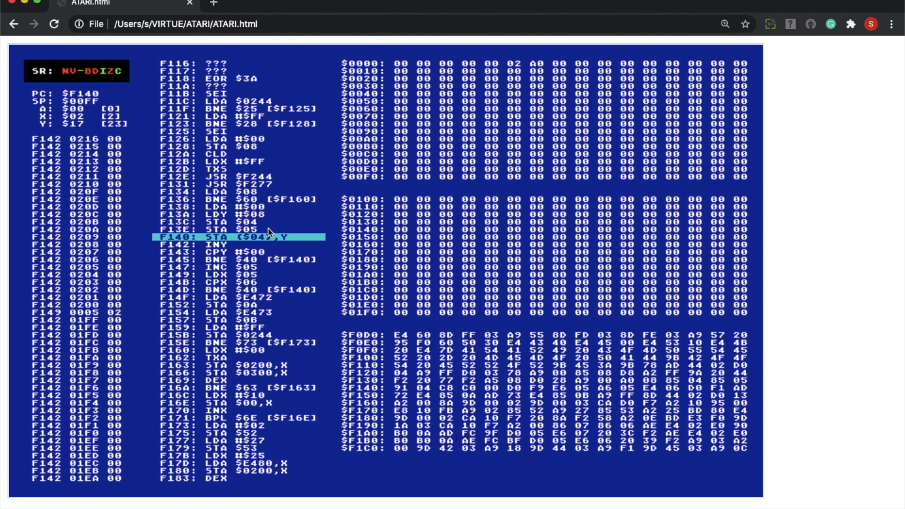
mouse_move(246, 262)
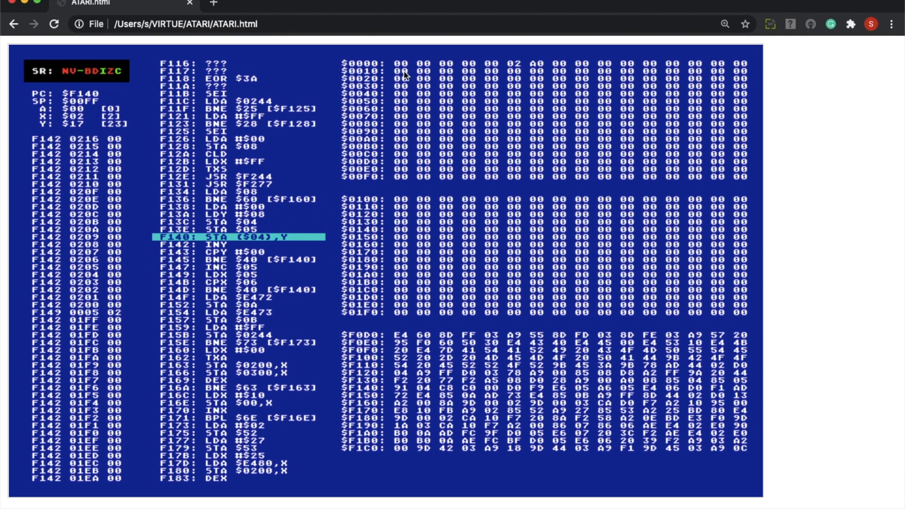
mouse_move(425, 74)
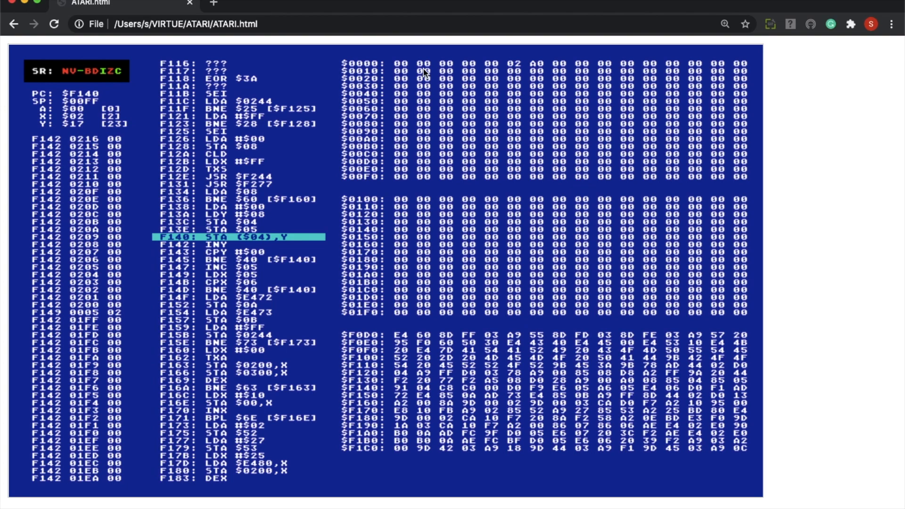
mouse_move(493, 77)
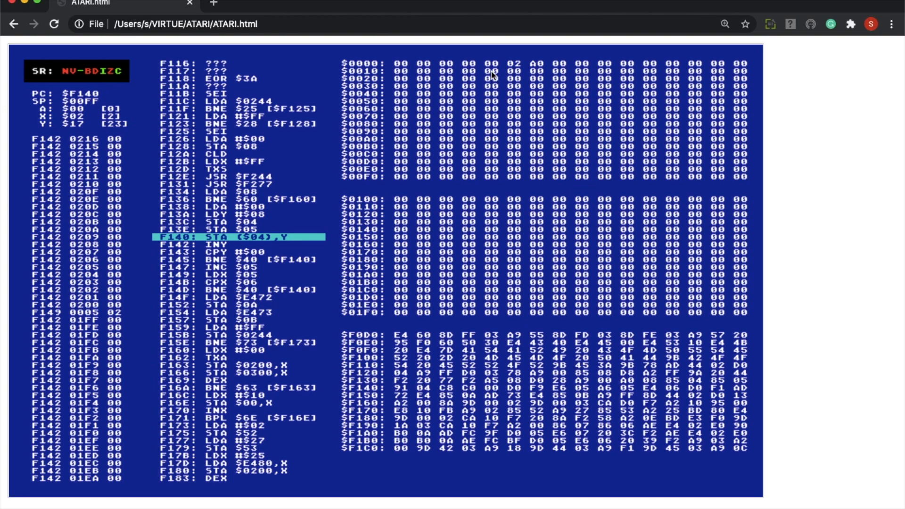
mouse_move(514, 74)
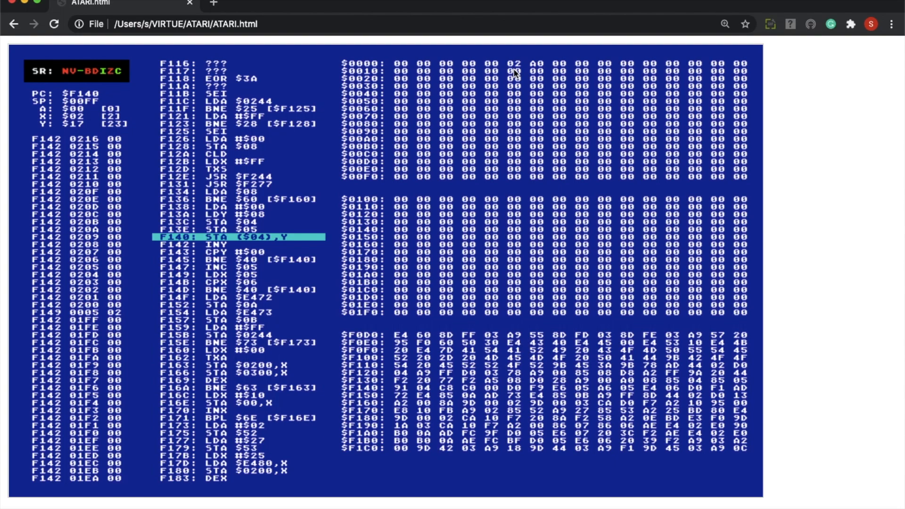
mouse_move(522, 78)
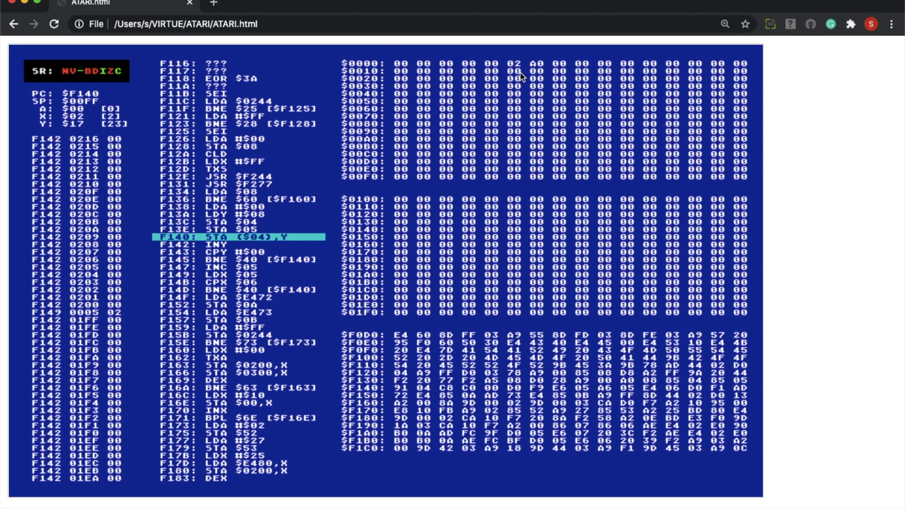
mouse_move(485, 67)
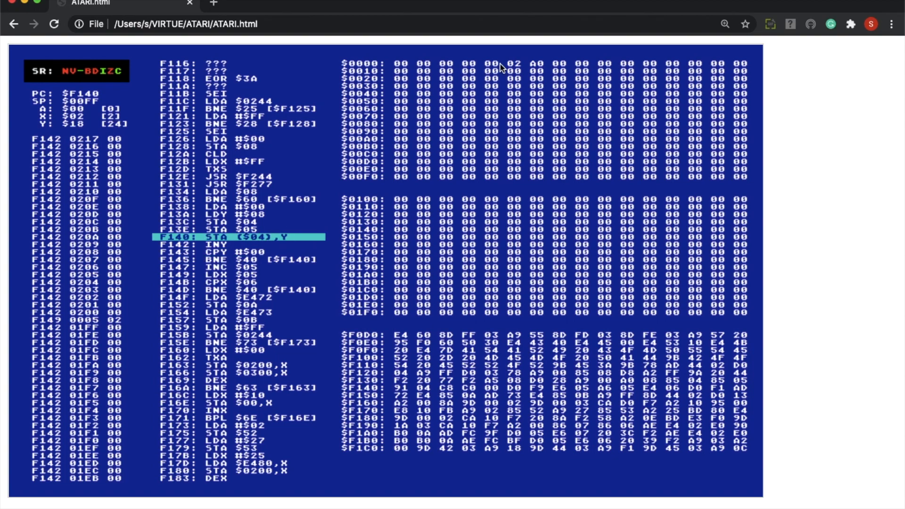
mouse_move(345, 240)
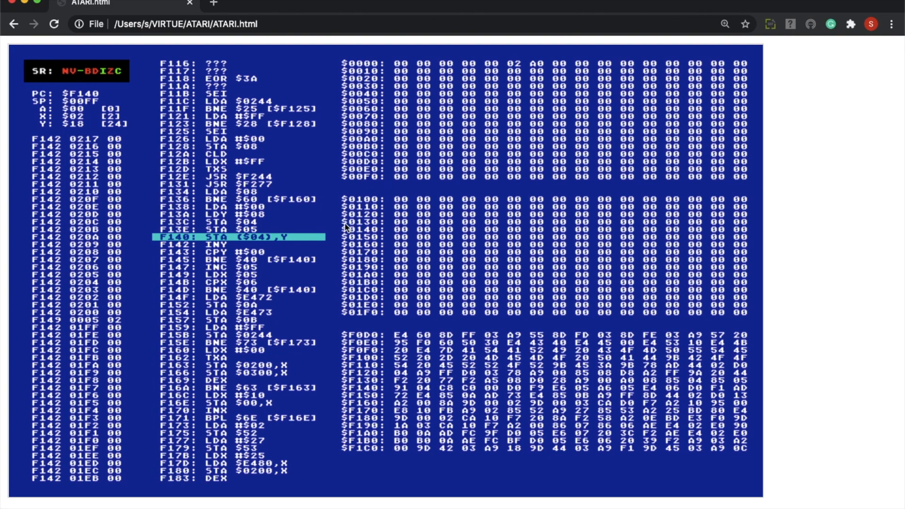
mouse_move(292, 247)
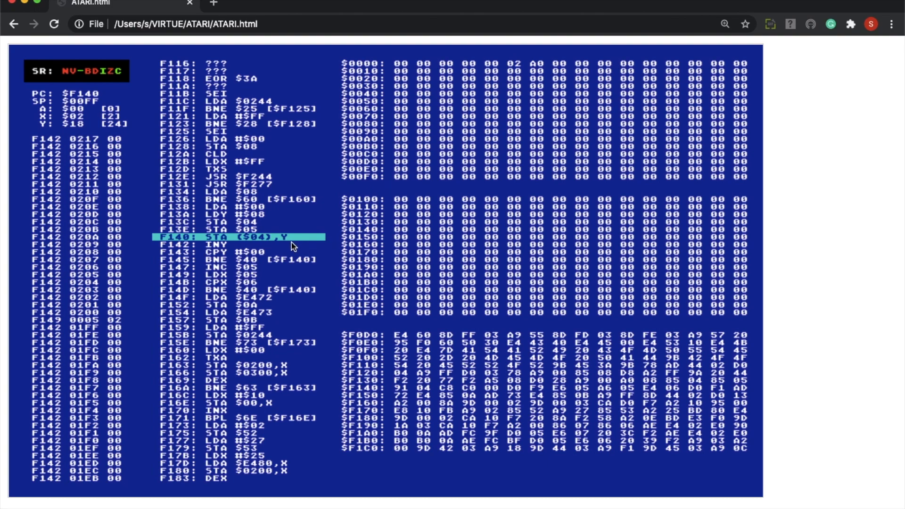
mouse_move(504, 95)
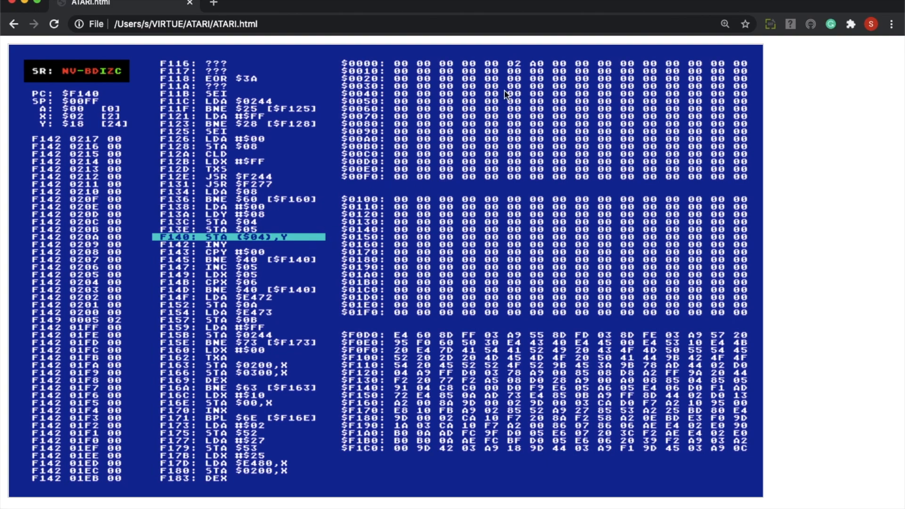
mouse_move(496, 64)
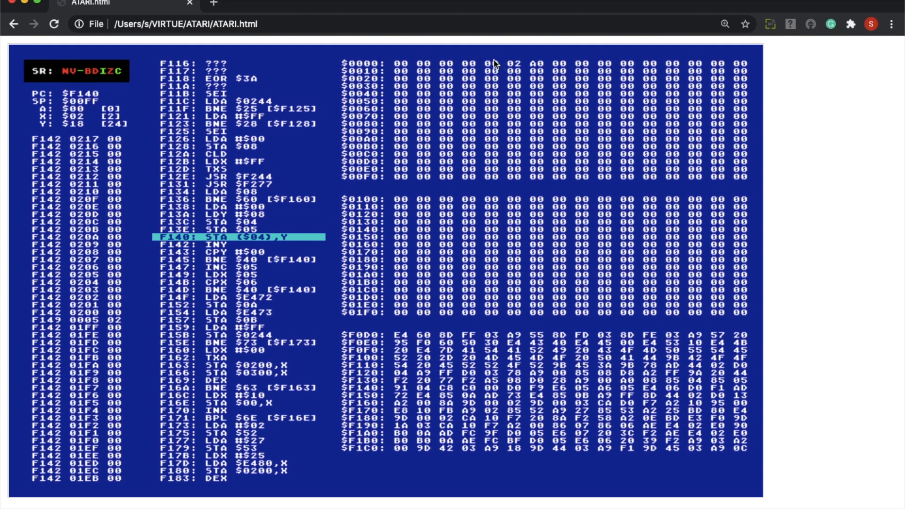
mouse_move(295, 243)
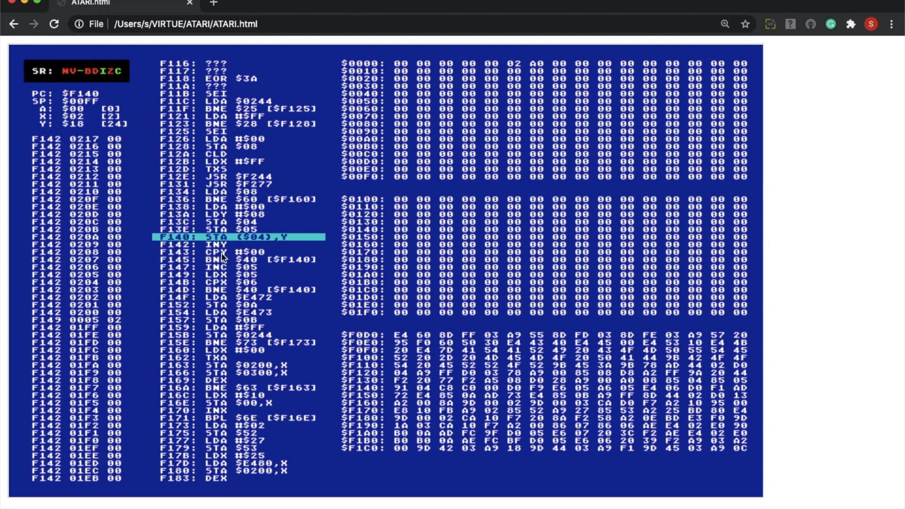
mouse_move(233, 252)
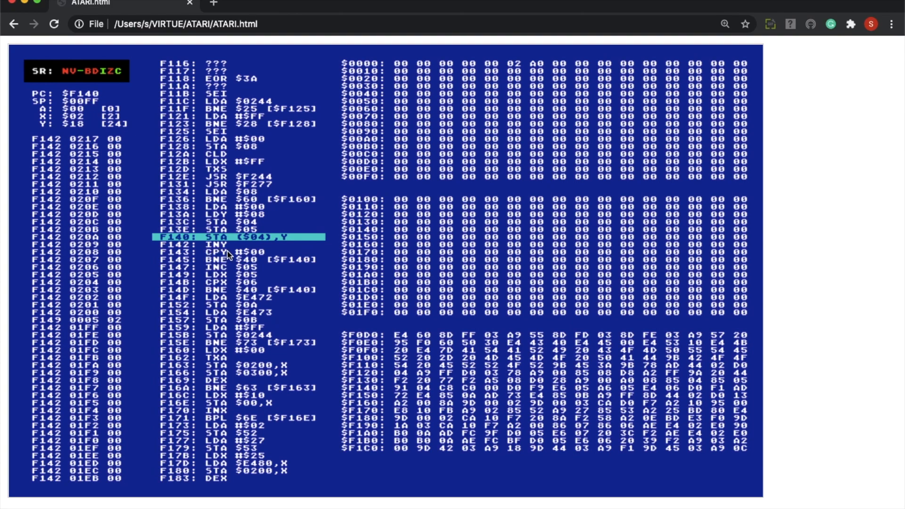
mouse_move(228, 267)
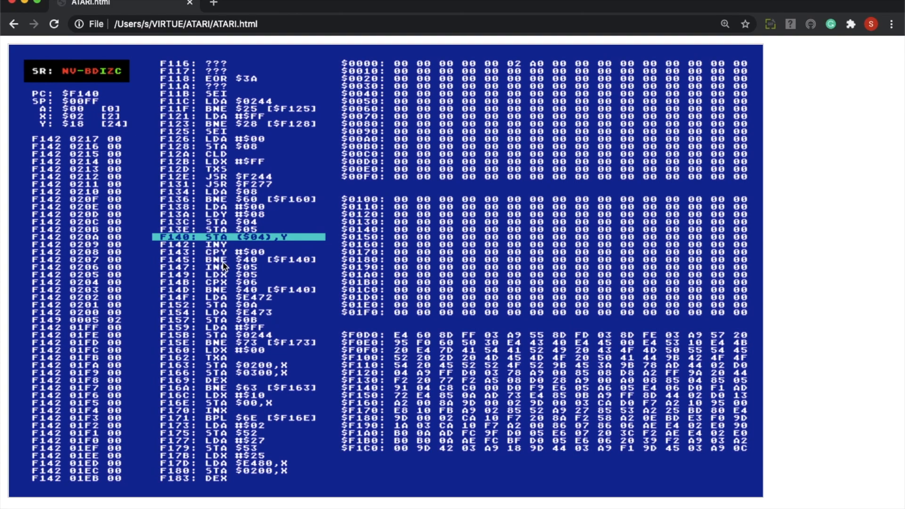
mouse_move(284, 239)
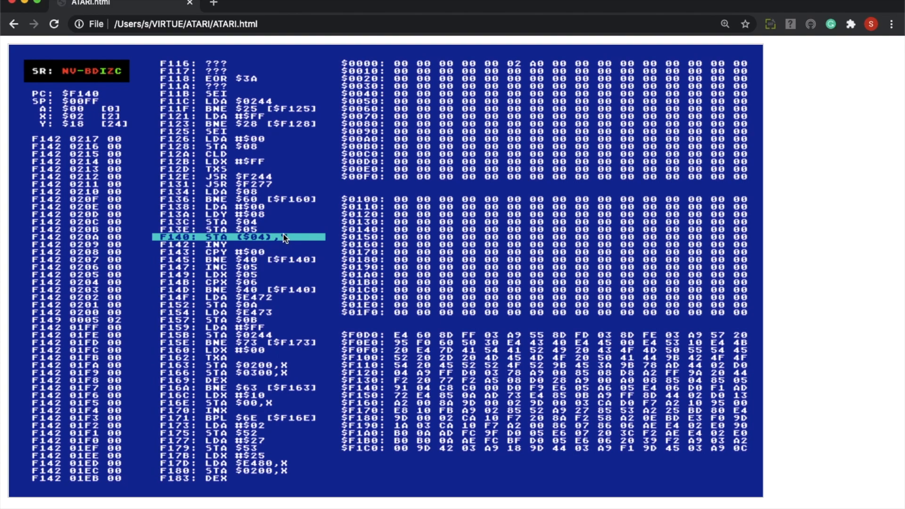
mouse_move(264, 247)
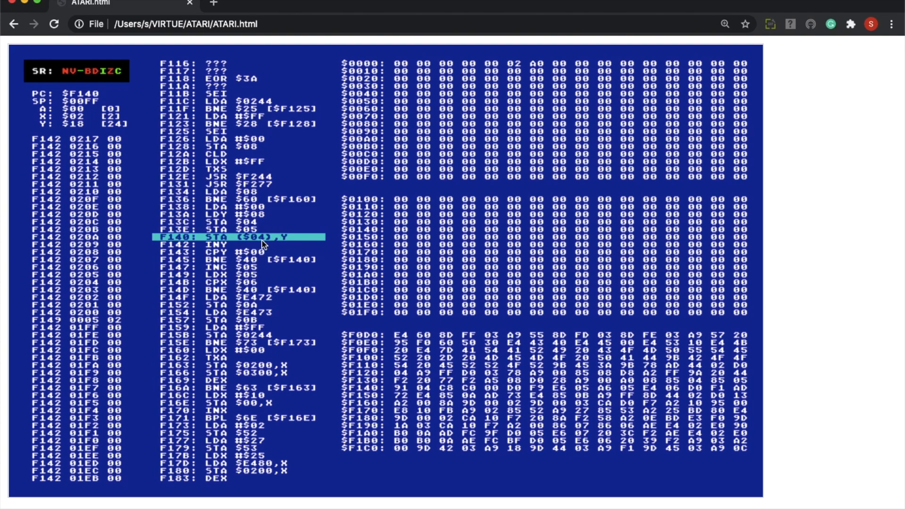
mouse_move(272, 249)
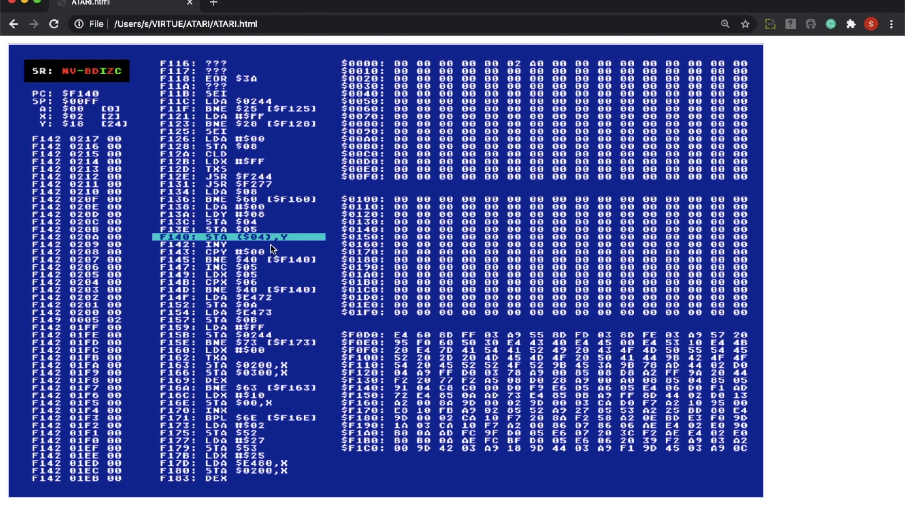
mouse_move(242, 260)
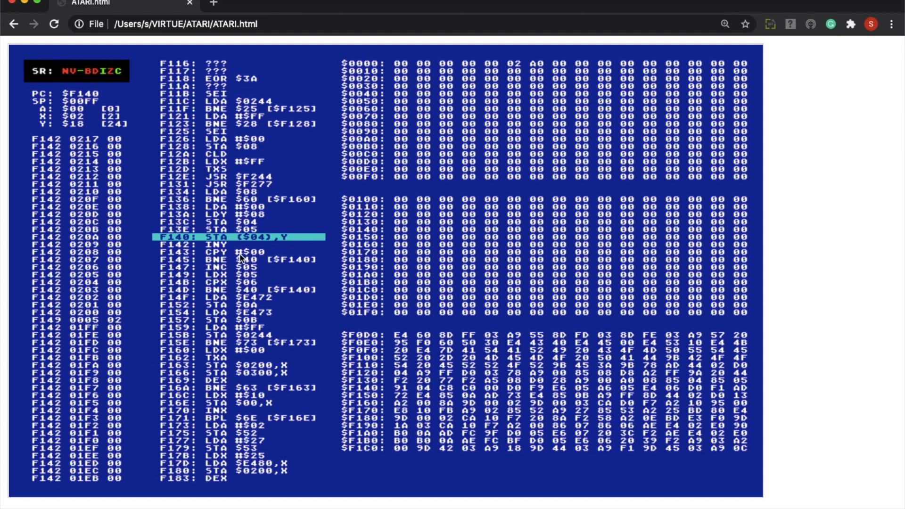
mouse_move(257, 257)
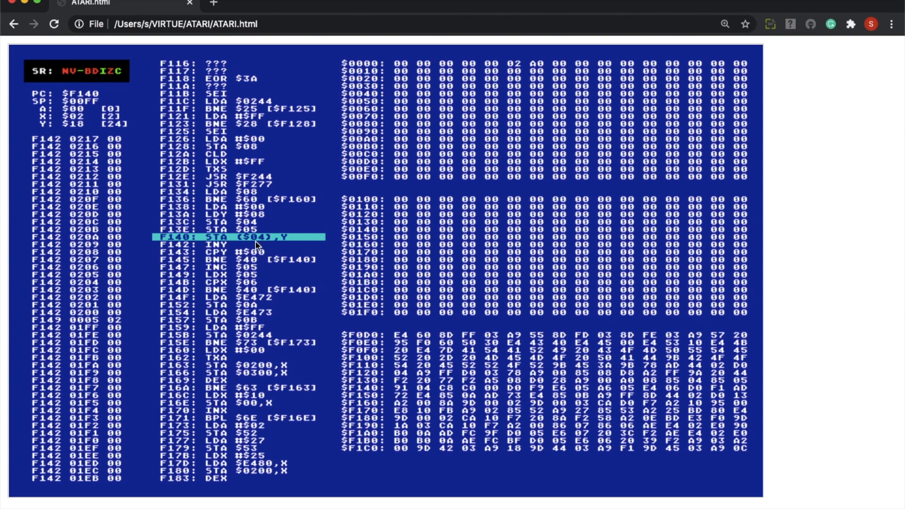
mouse_move(255, 252)
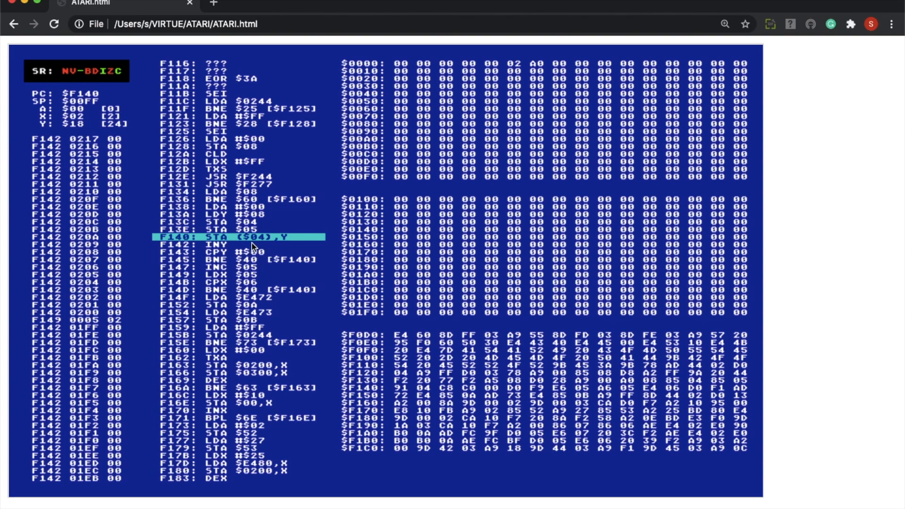
mouse_move(239, 266)
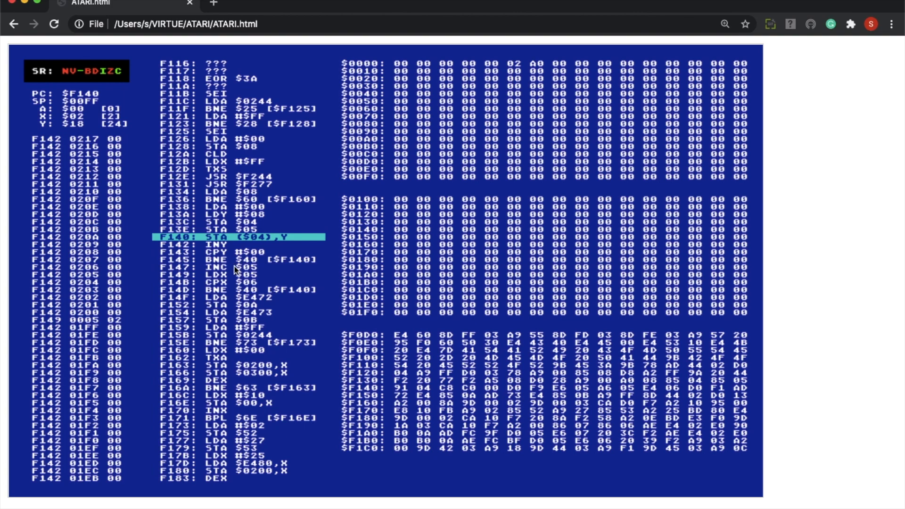
mouse_move(201, 252)
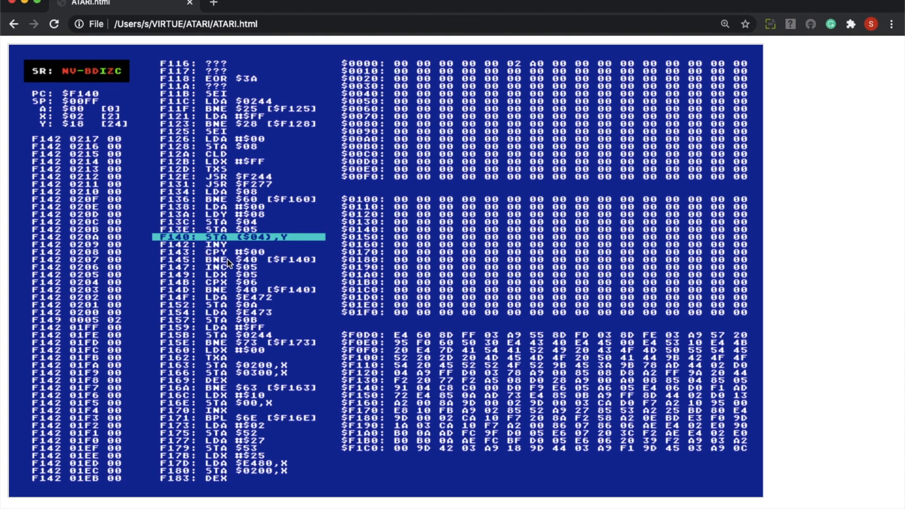
mouse_move(229, 277)
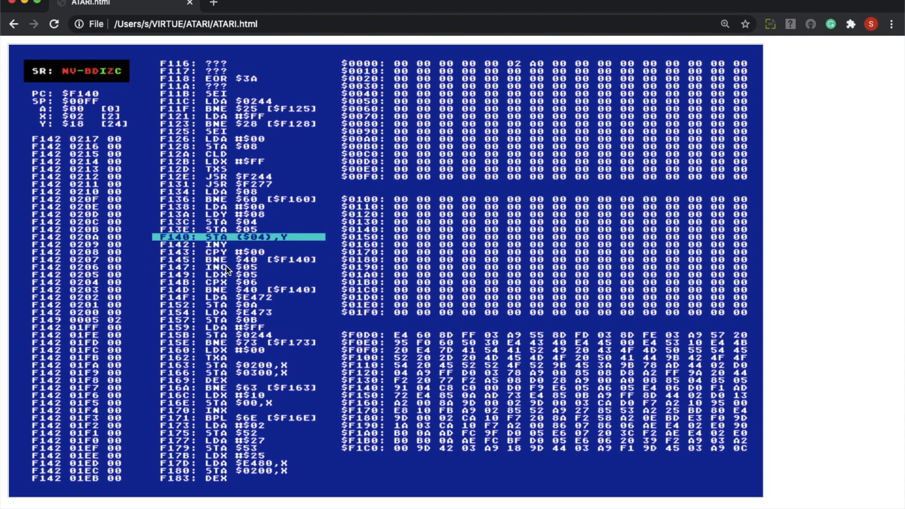
mouse_move(241, 268)
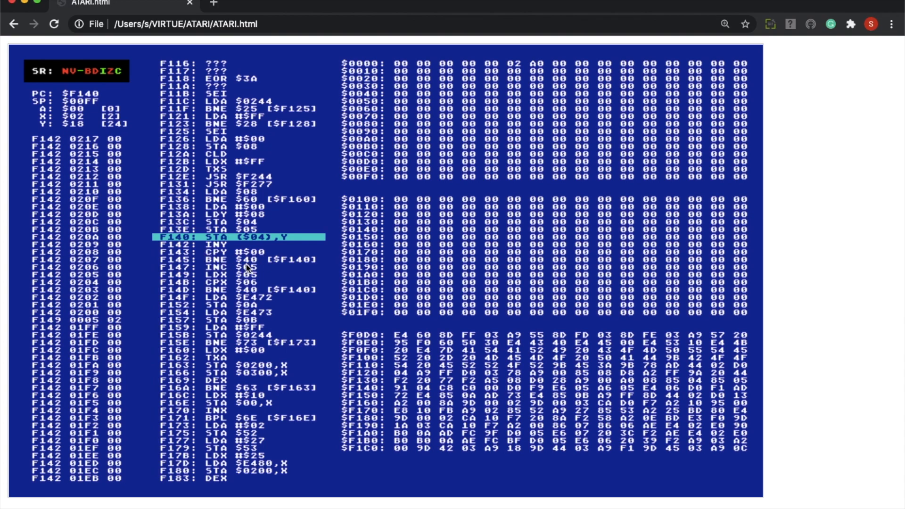
mouse_move(257, 265)
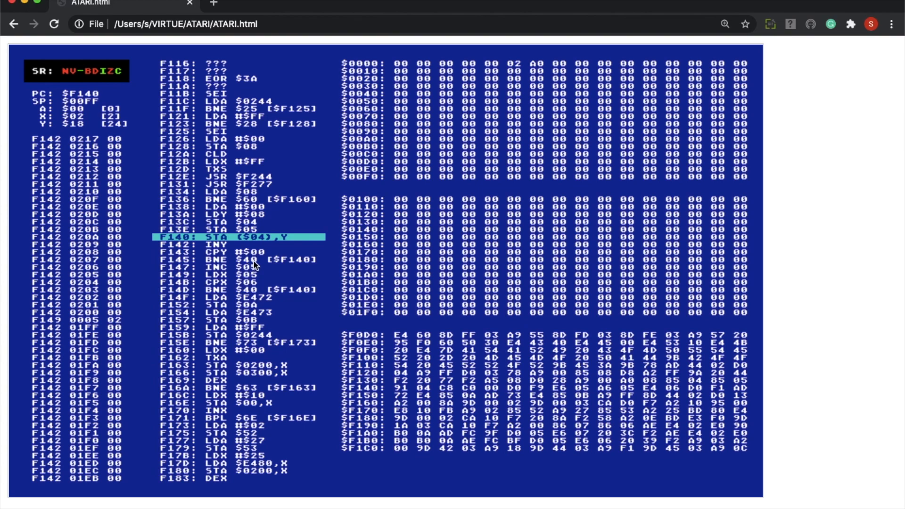
mouse_move(272, 252)
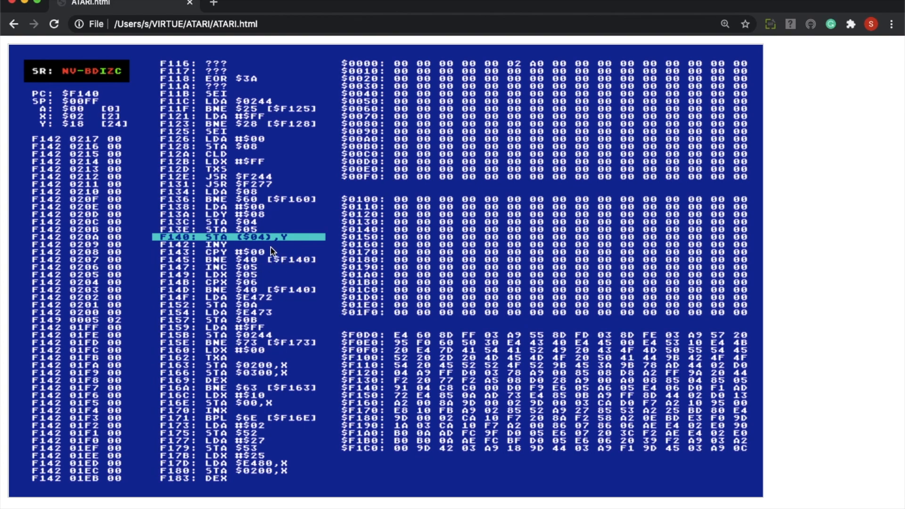
mouse_move(186, 237)
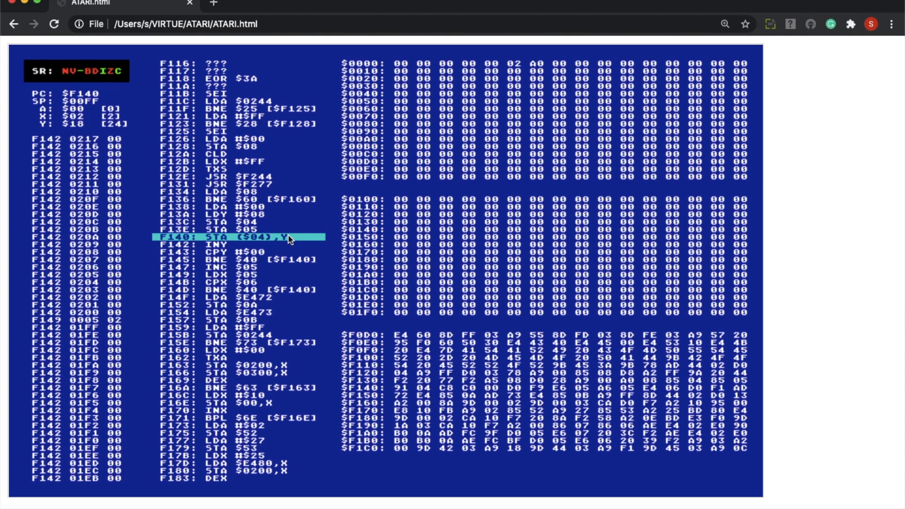
mouse_move(222, 265)
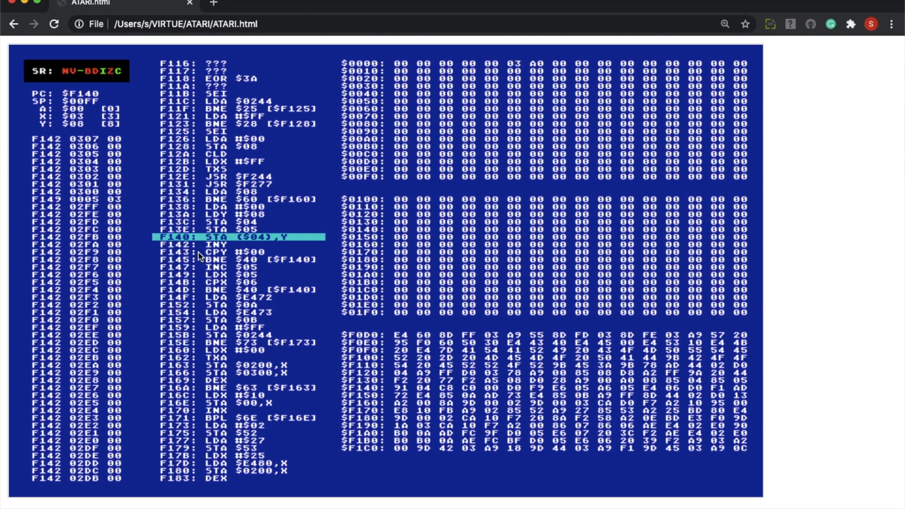
mouse_move(228, 265)
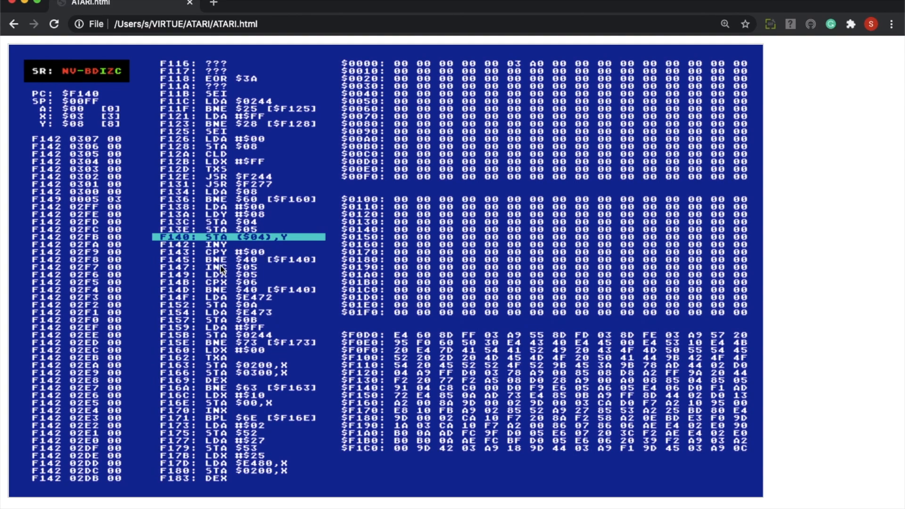
mouse_move(218, 268)
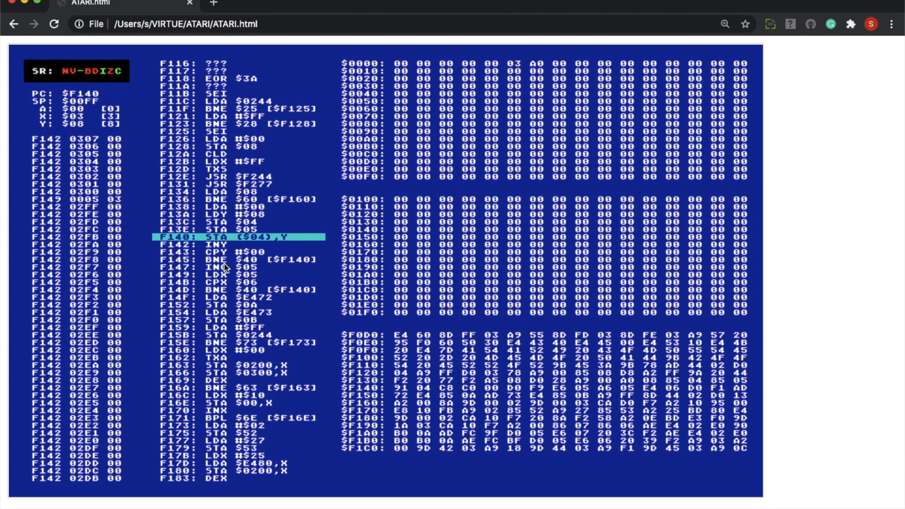
mouse_move(214, 279)
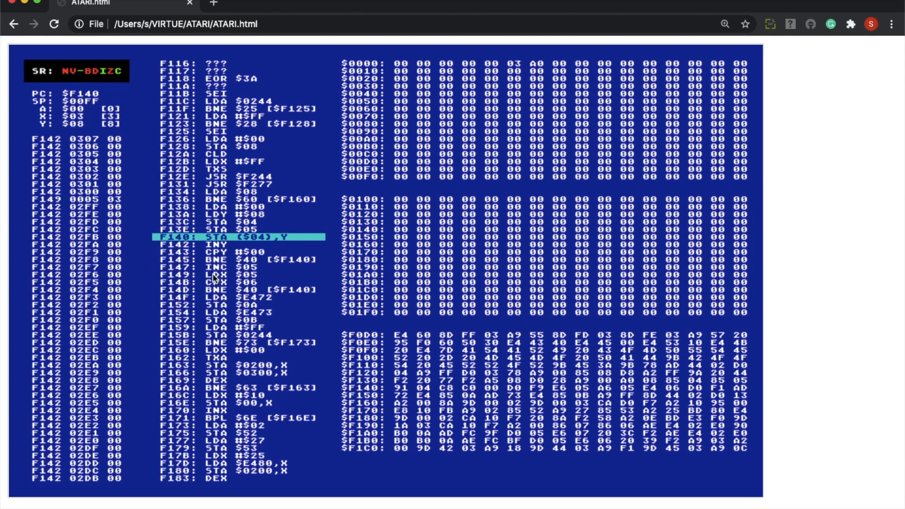
mouse_move(261, 276)
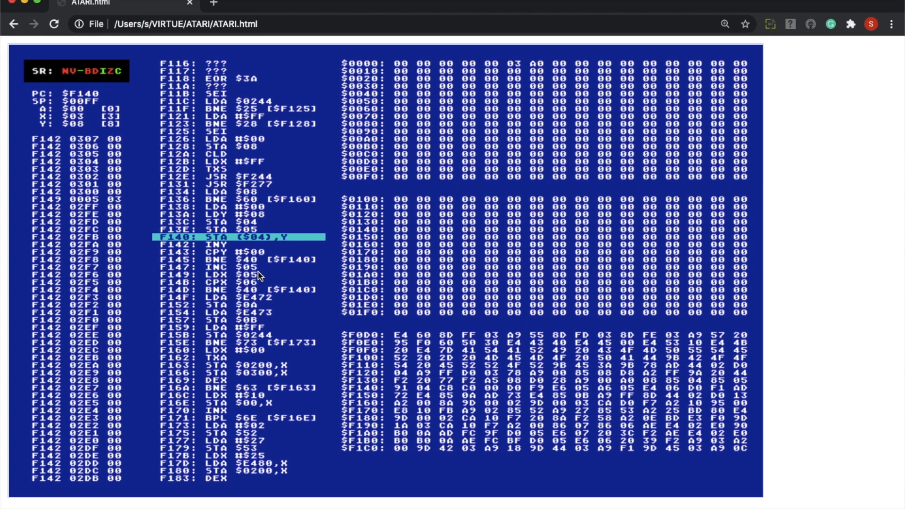
mouse_move(503, 111)
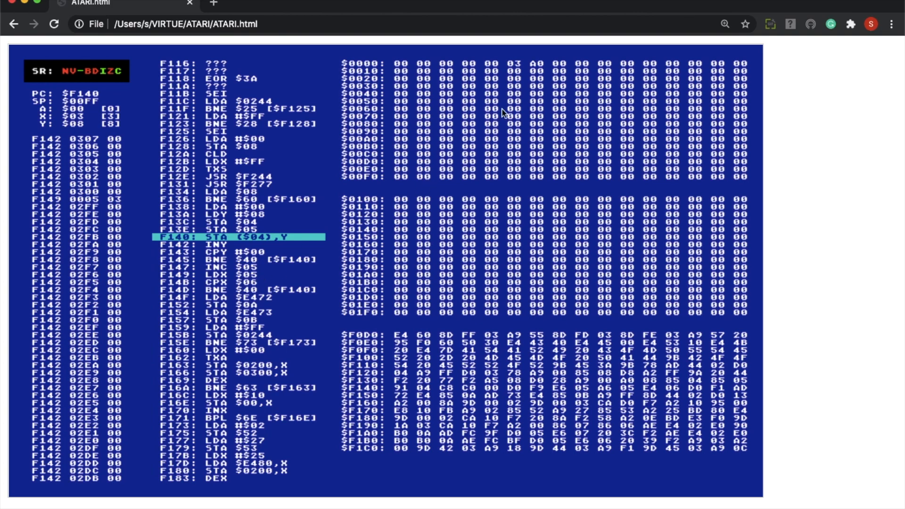
mouse_move(522, 58)
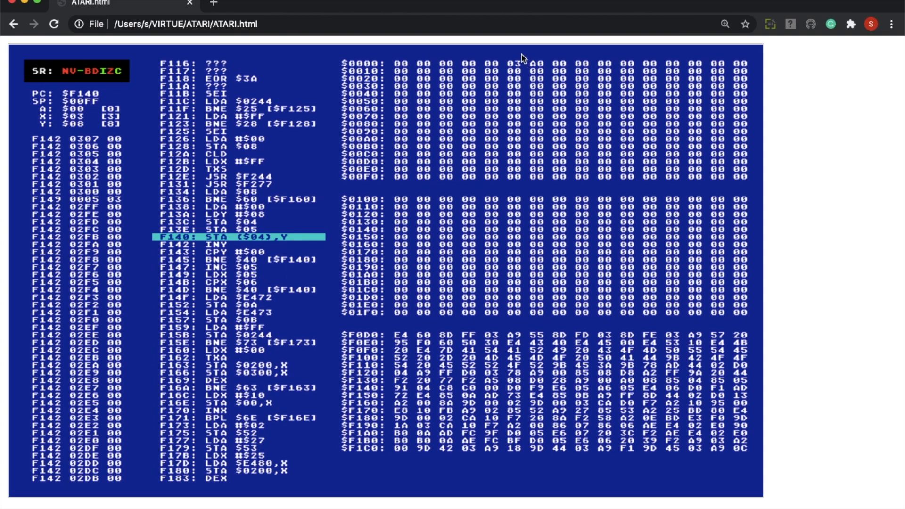
mouse_move(510, 83)
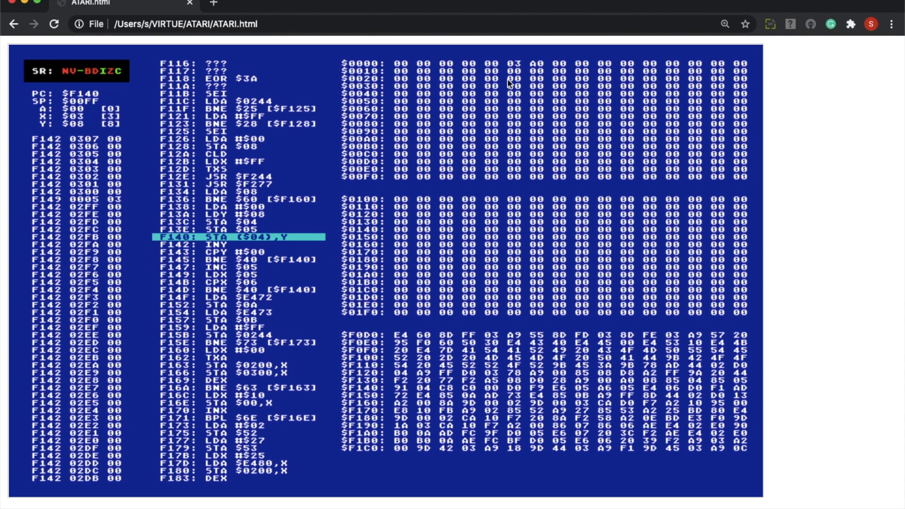
mouse_move(242, 276)
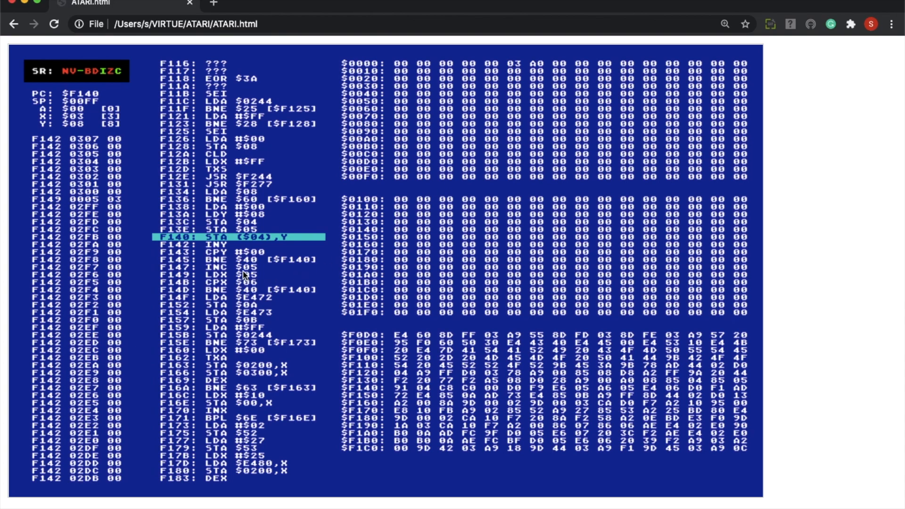
mouse_move(238, 298)
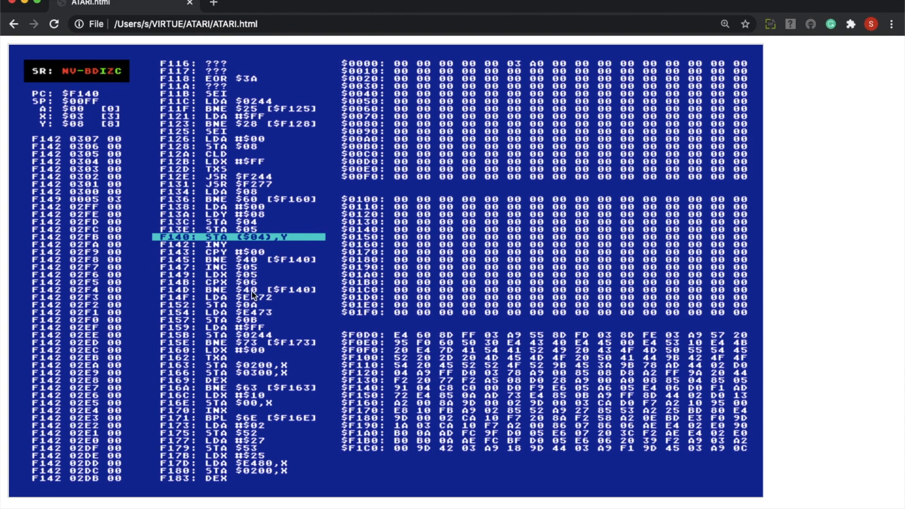
mouse_move(532, 61)
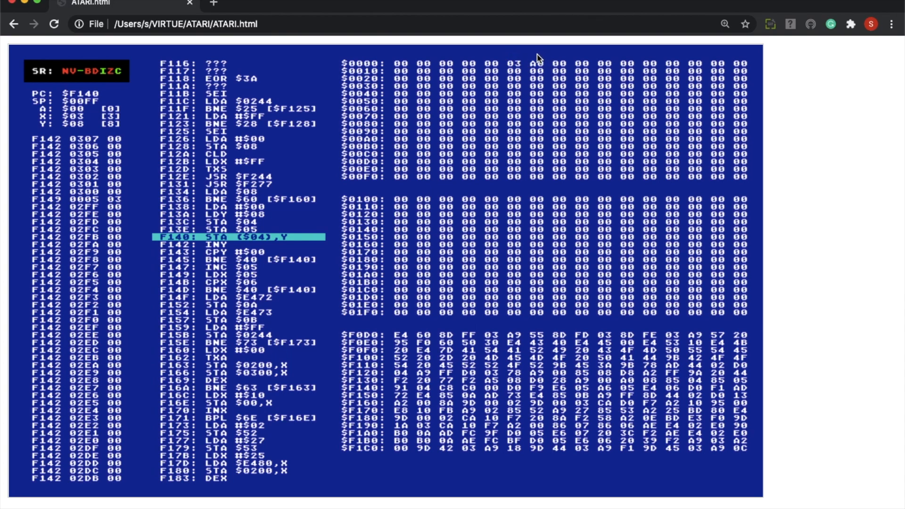
mouse_move(260, 274)
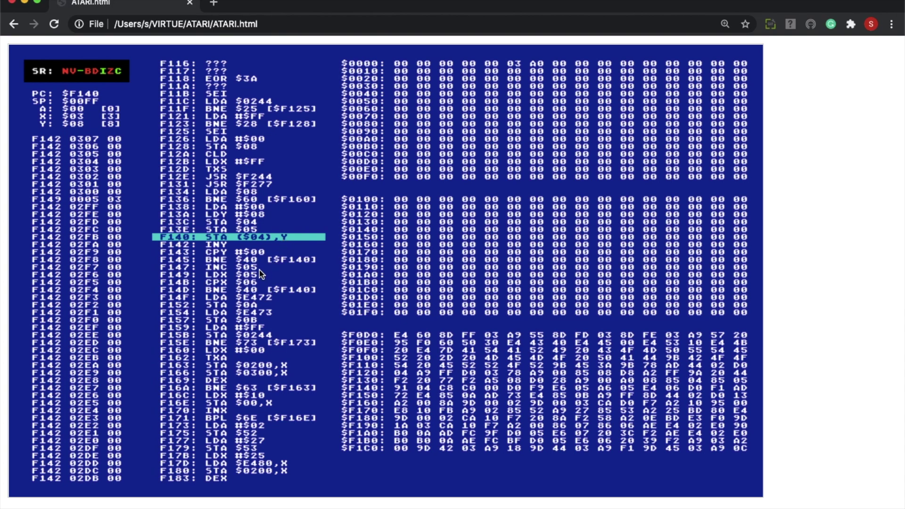
mouse_move(244, 315)
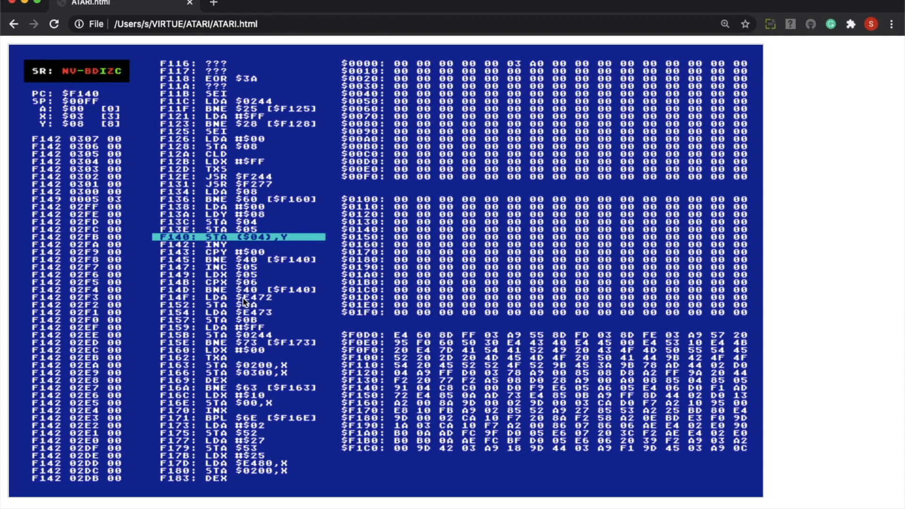
mouse_move(282, 297)
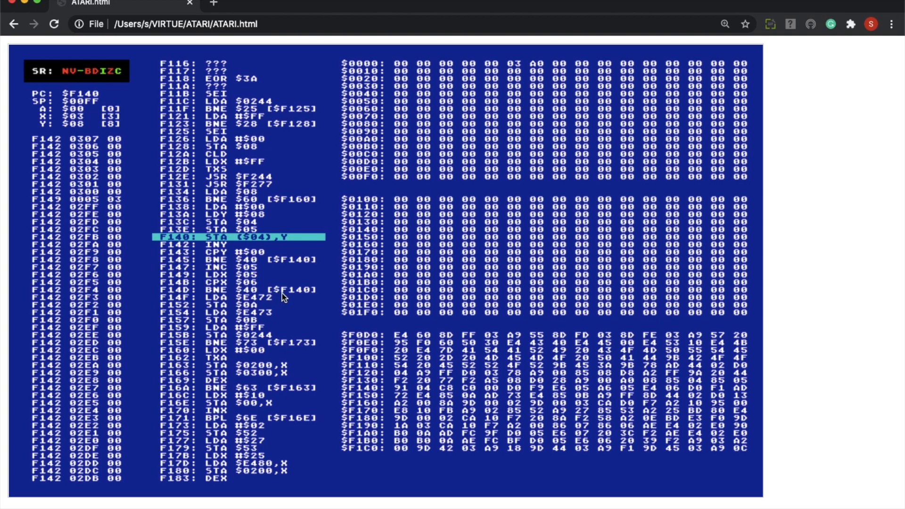
mouse_move(310, 311)
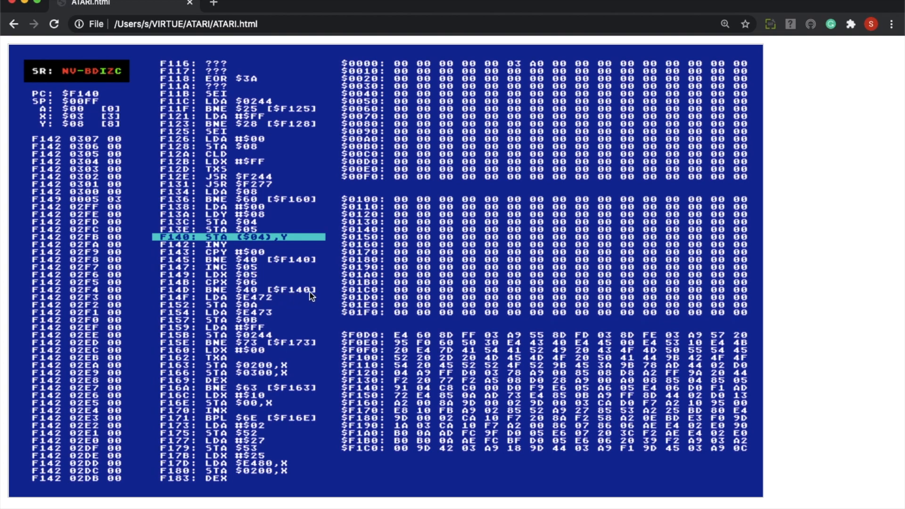
mouse_move(183, 240)
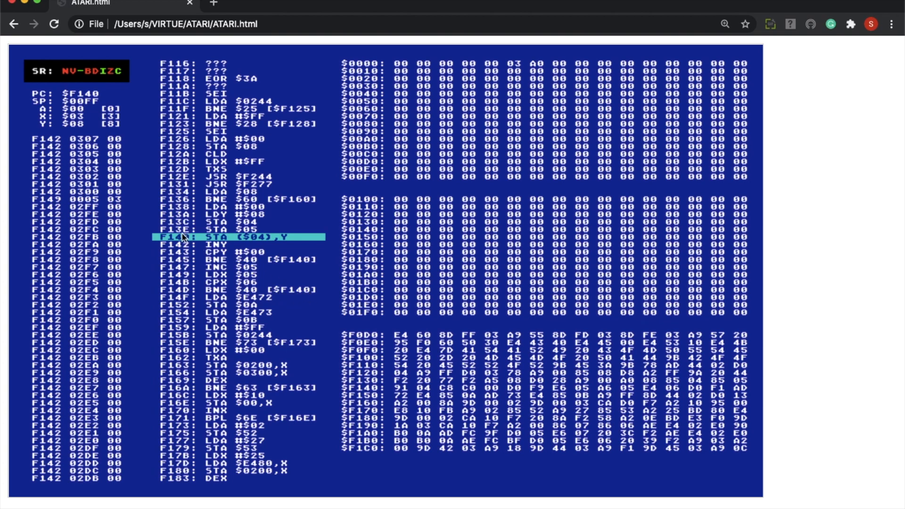
mouse_move(228, 249)
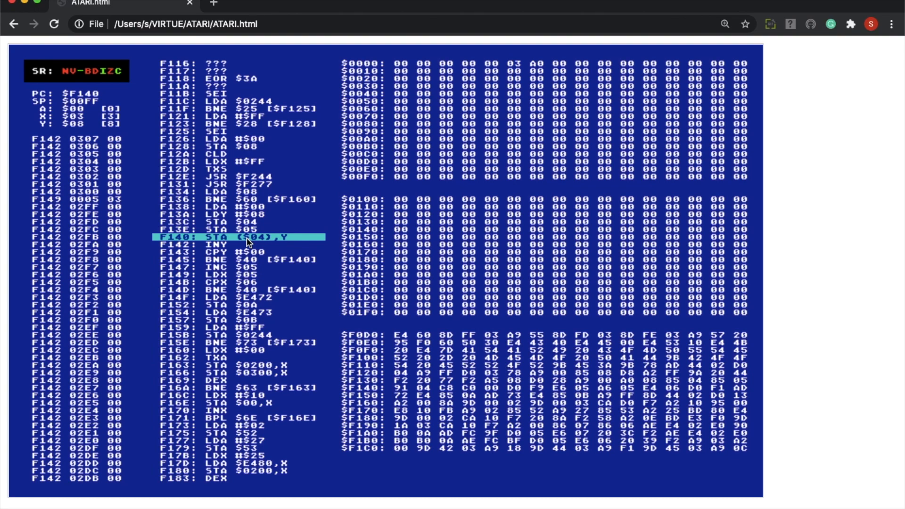
mouse_move(257, 252)
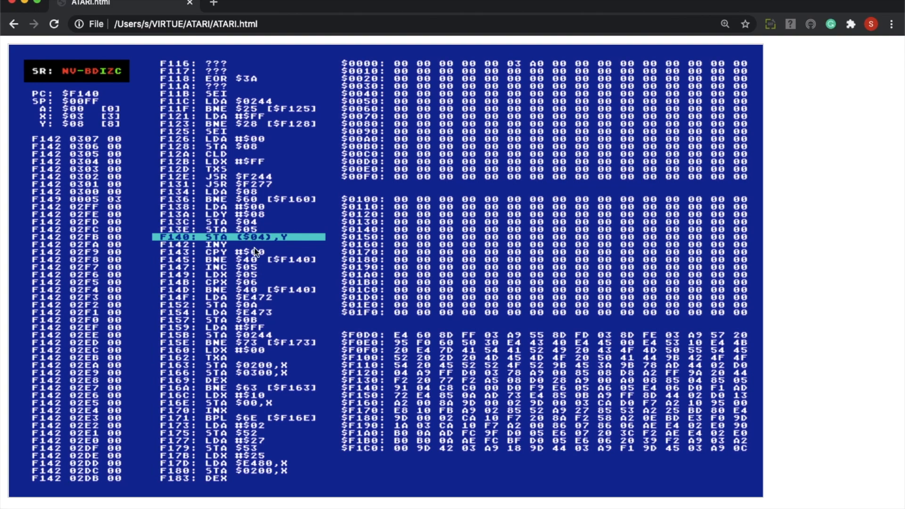
mouse_move(270, 244)
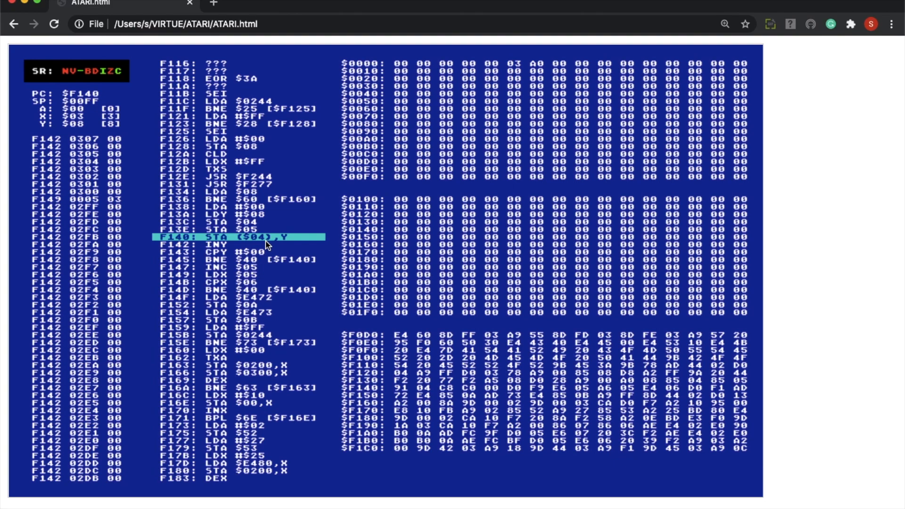
mouse_move(397, 187)
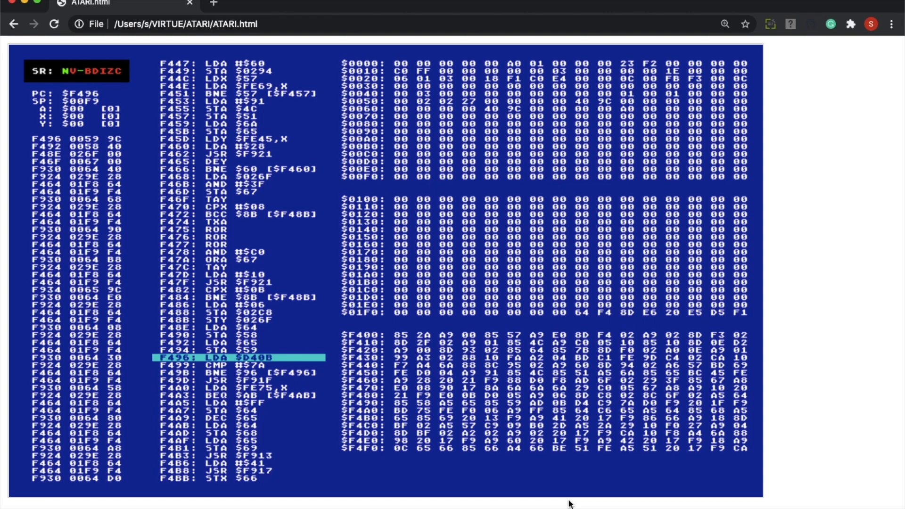
mouse_move(471, 500)
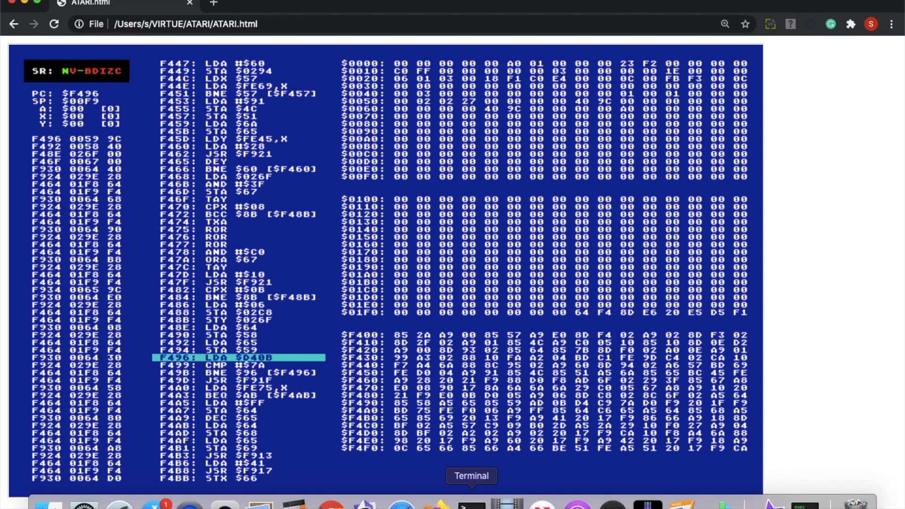
mouse_move(260, 507)
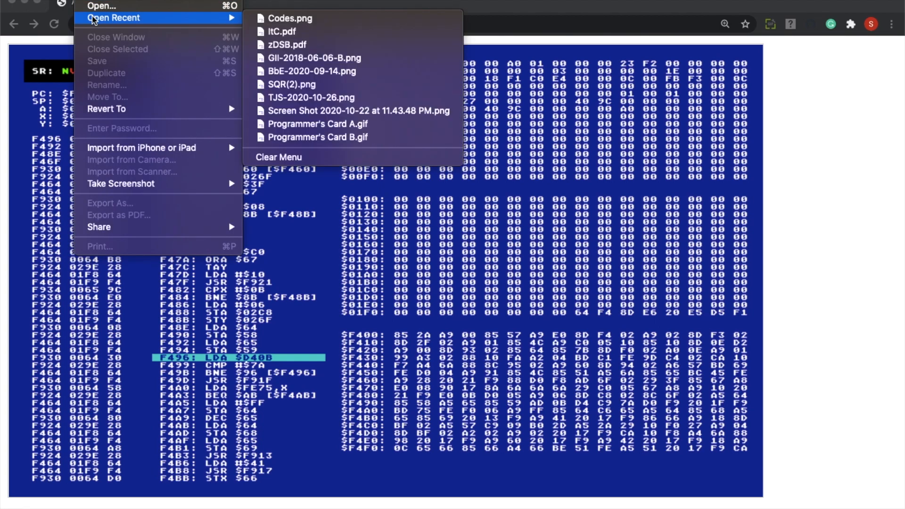
mouse_move(295, 20)
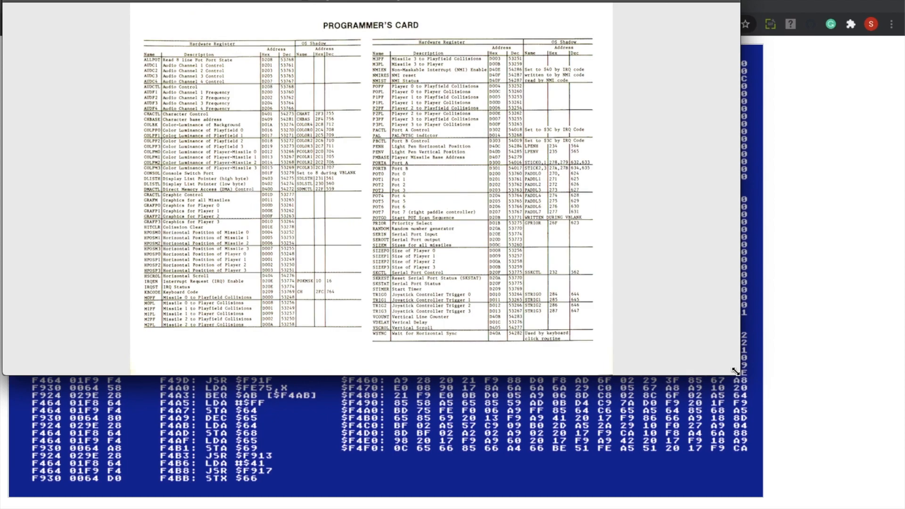
mouse_move(24, 5)
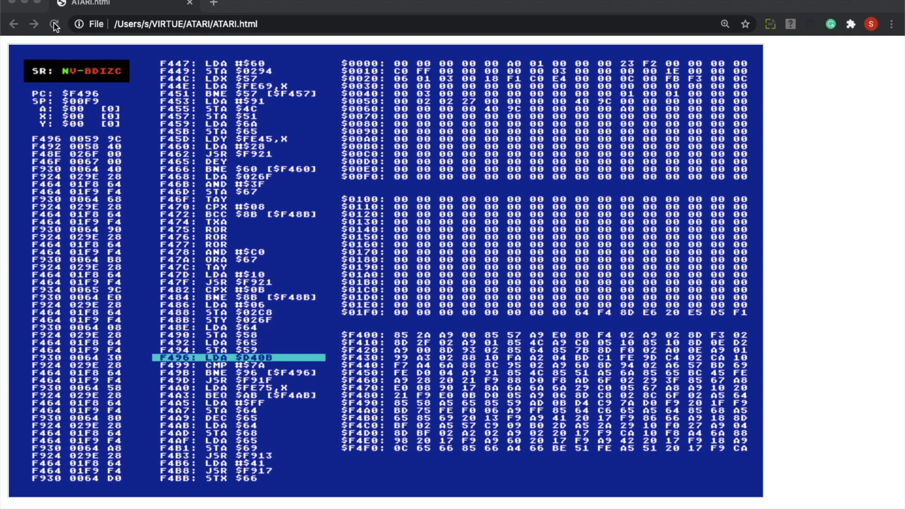
mouse_move(3, 420)
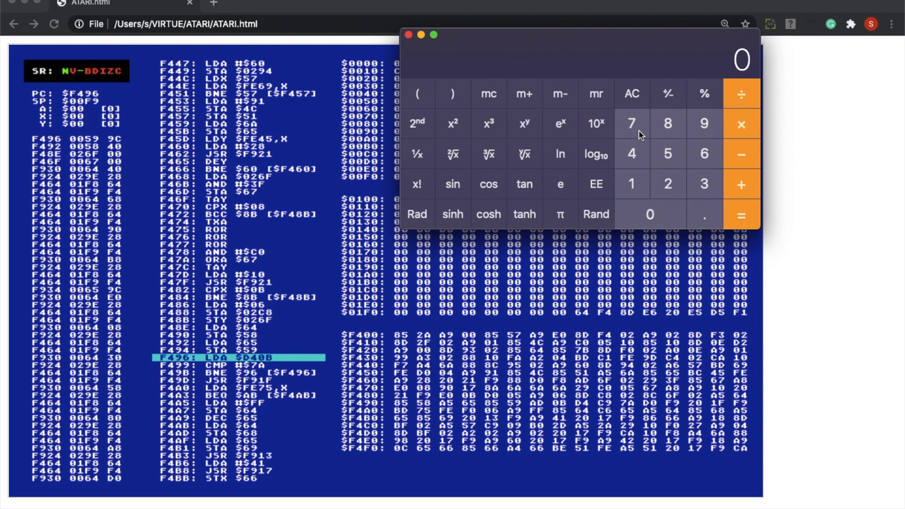
mouse_move(619, 148)
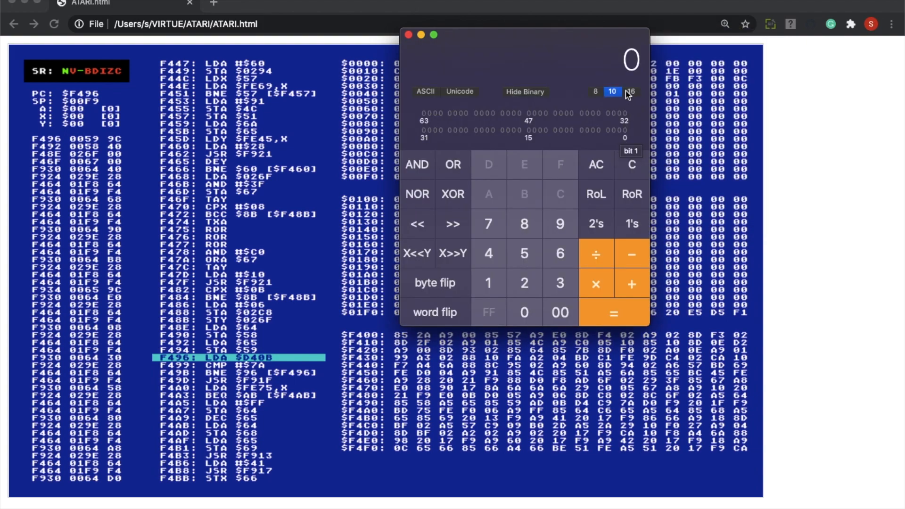
Switch Calculator to hexadecimal input and enter 7A.
left_click(631, 92)
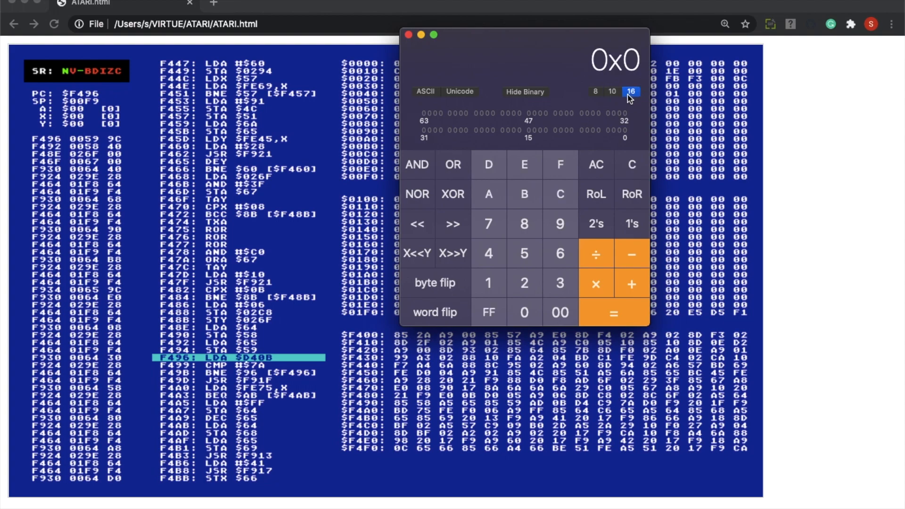
mouse_move(589, 154)
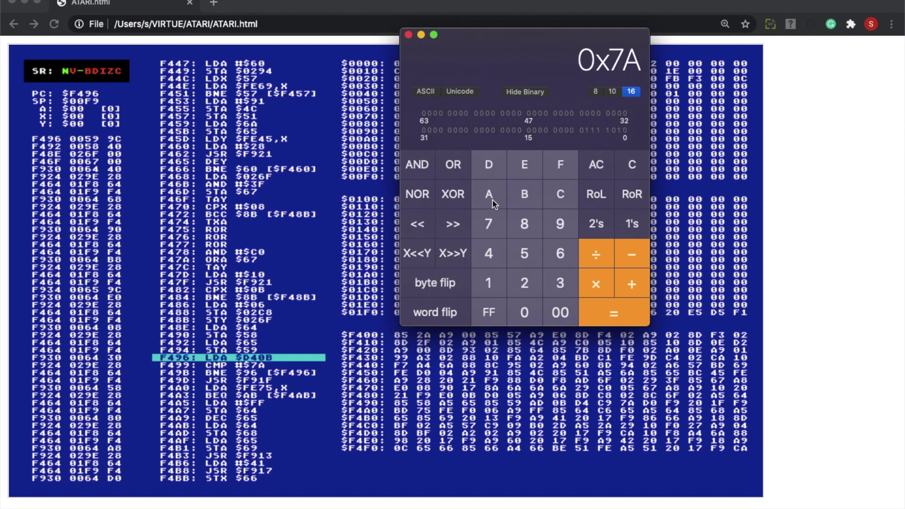
mouse_move(615, 105)
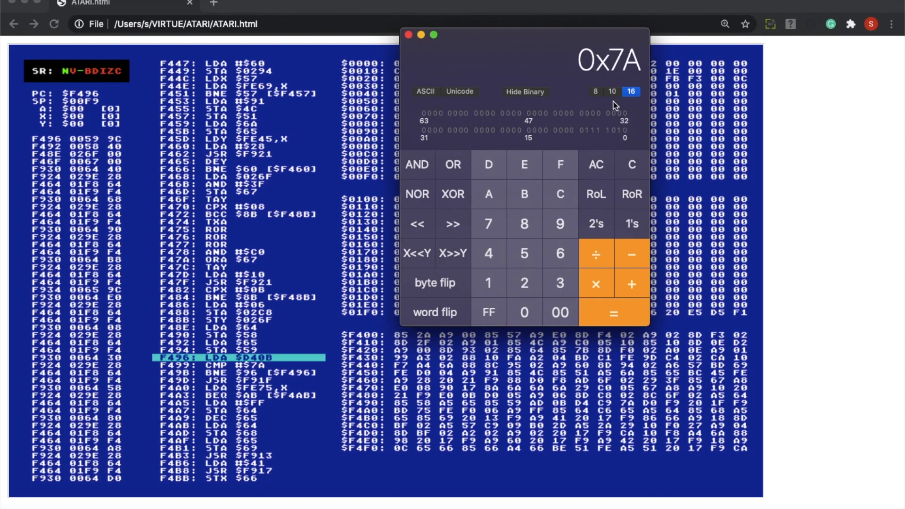
left_click(612, 92)
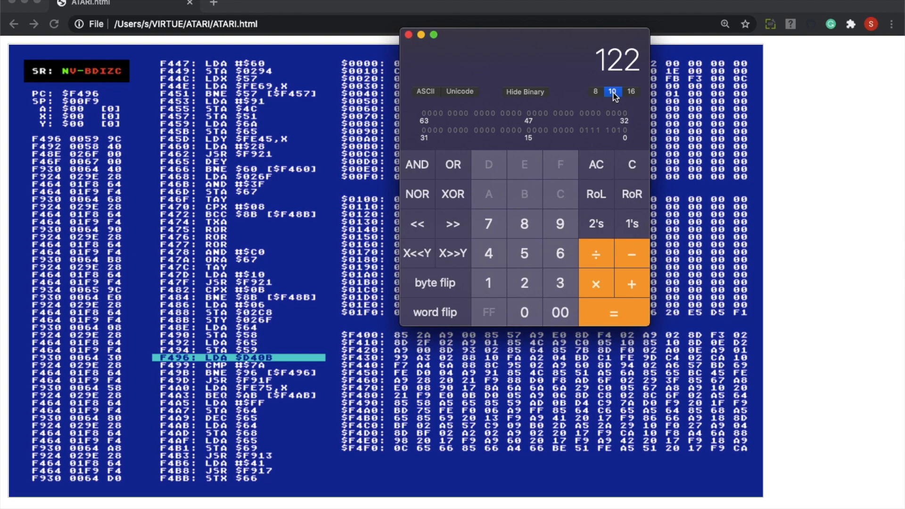
mouse_move(480, 37)
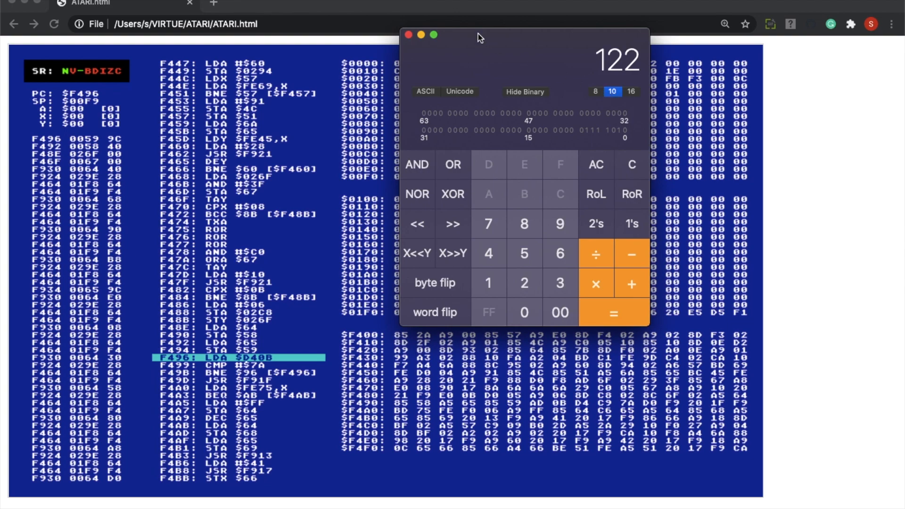
Return to the Atari debugger, still paused at $F496 on LDA $D40B.
left_click(412, 35)
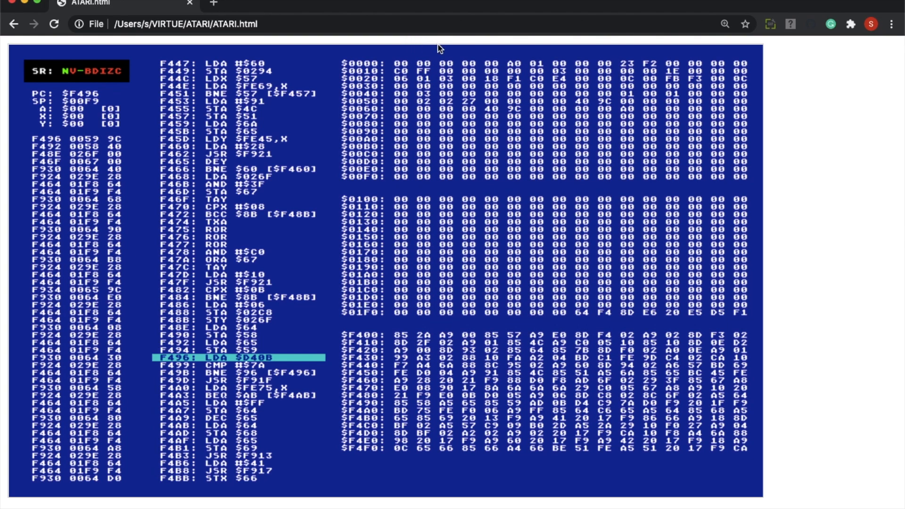
mouse_move(436, 117)
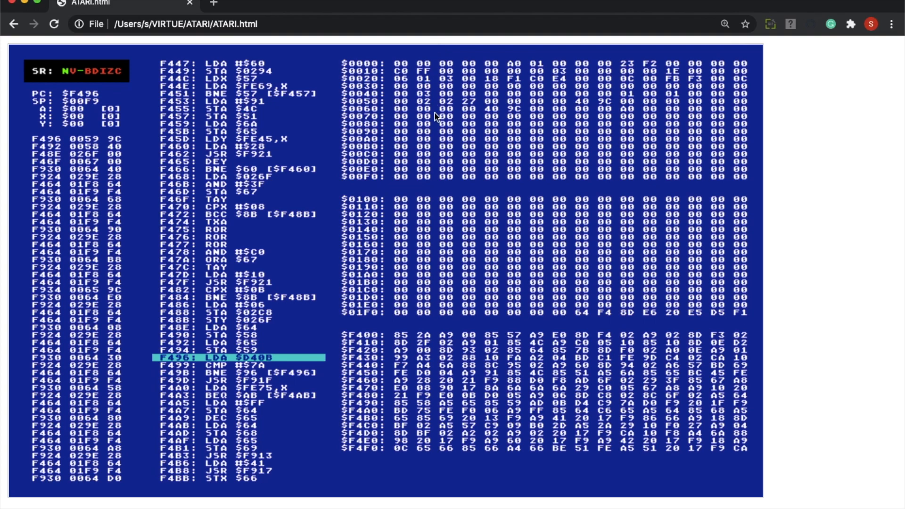
mouse_move(455, 152)
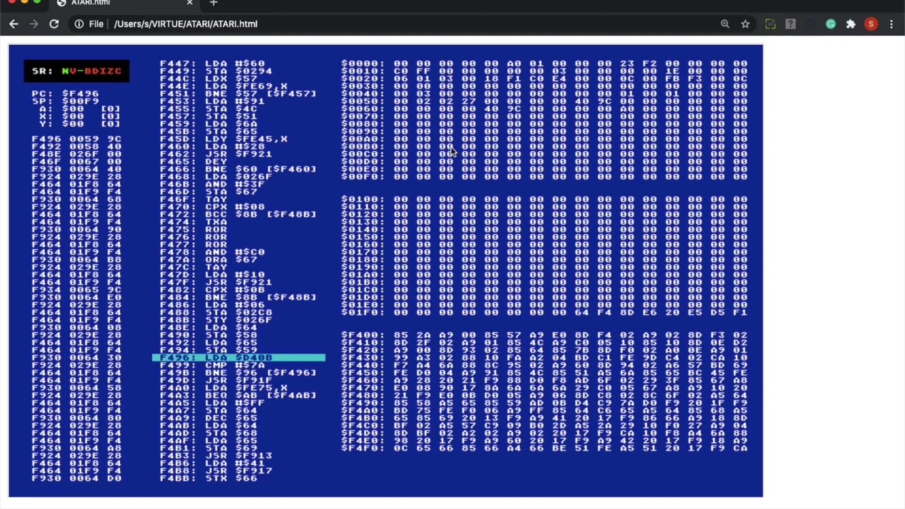
mouse_move(480, 133)
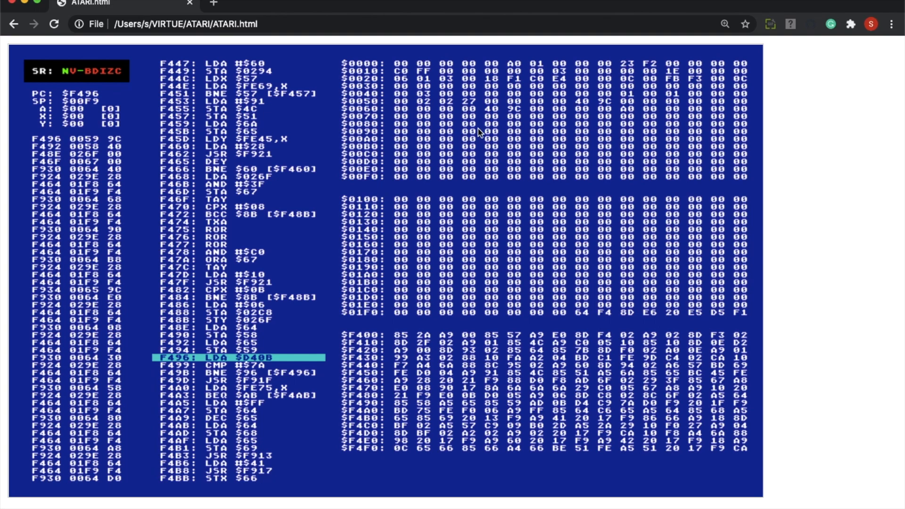